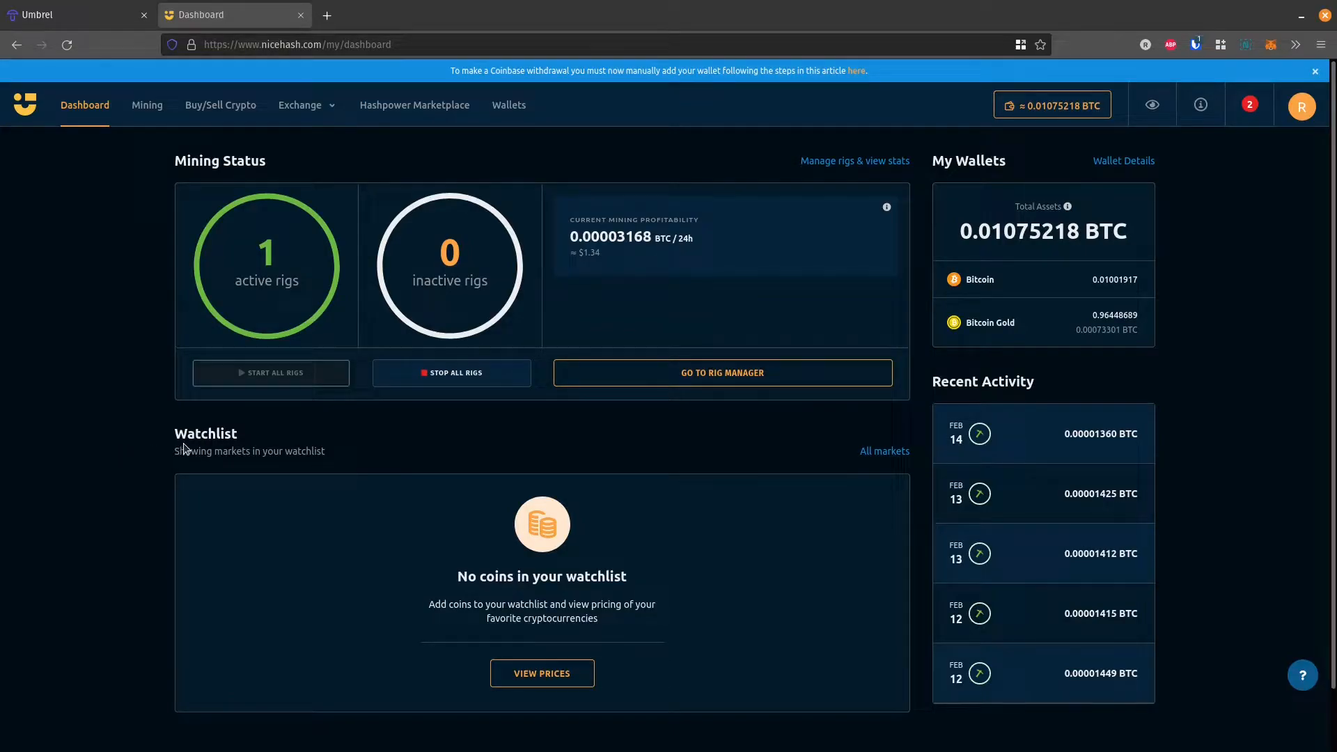
mouse_move(1062, 322)
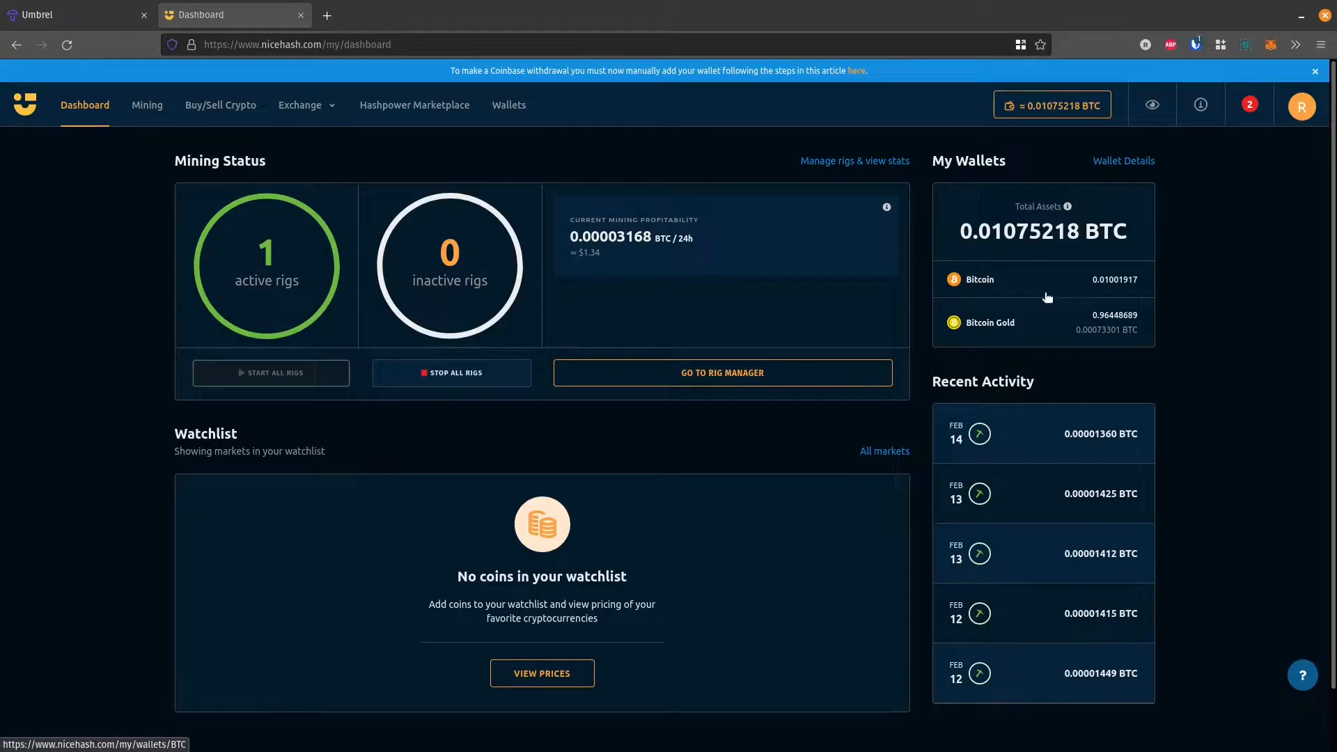
mouse_move(1113, 289)
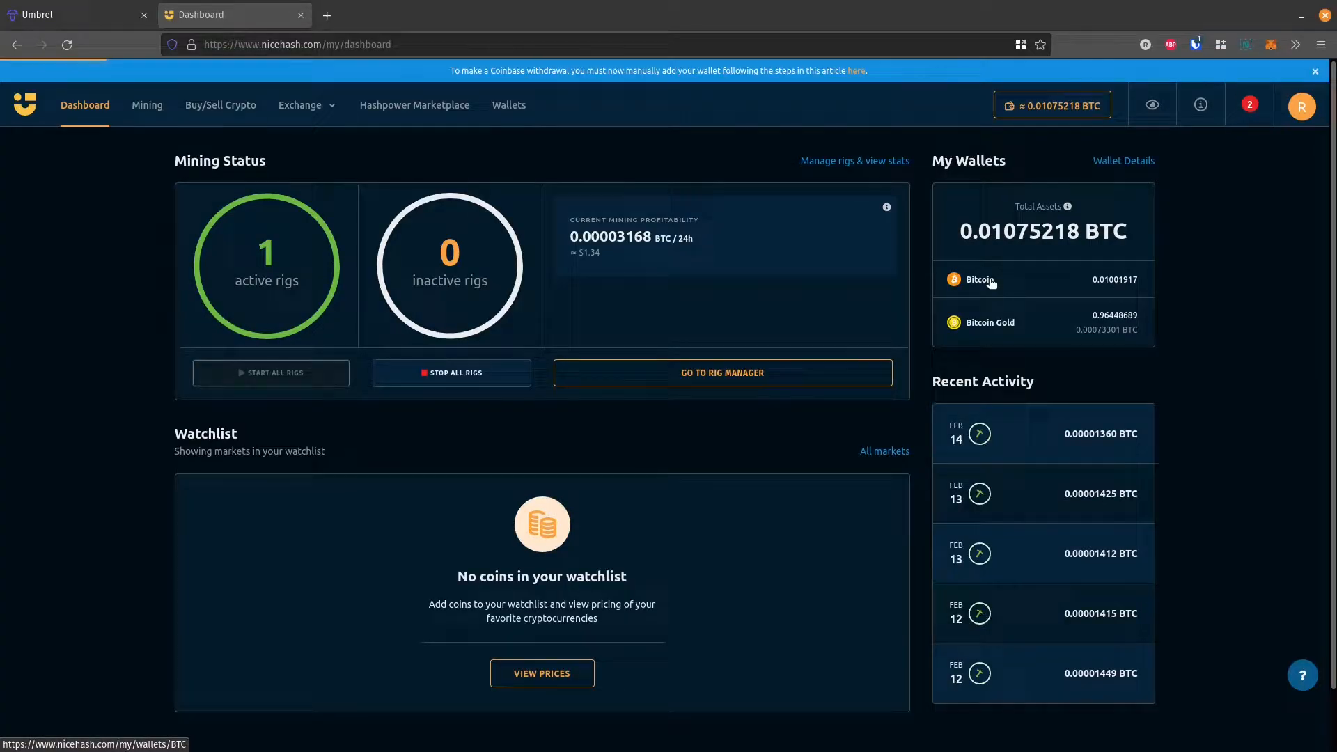
Step: Start a withdrawal from the Bitcoin wallet (BTC) and bring up the destination address list
left_click(980, 279)
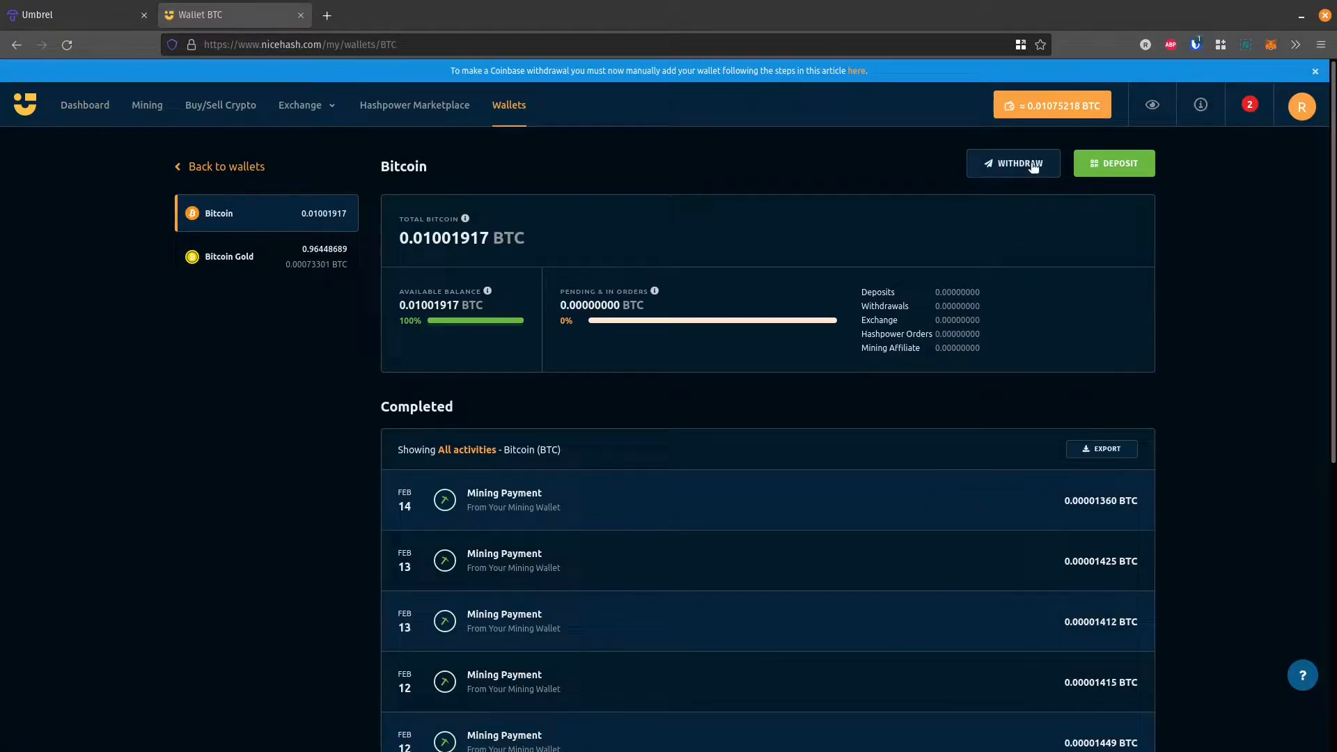
left_click(1013, 163)
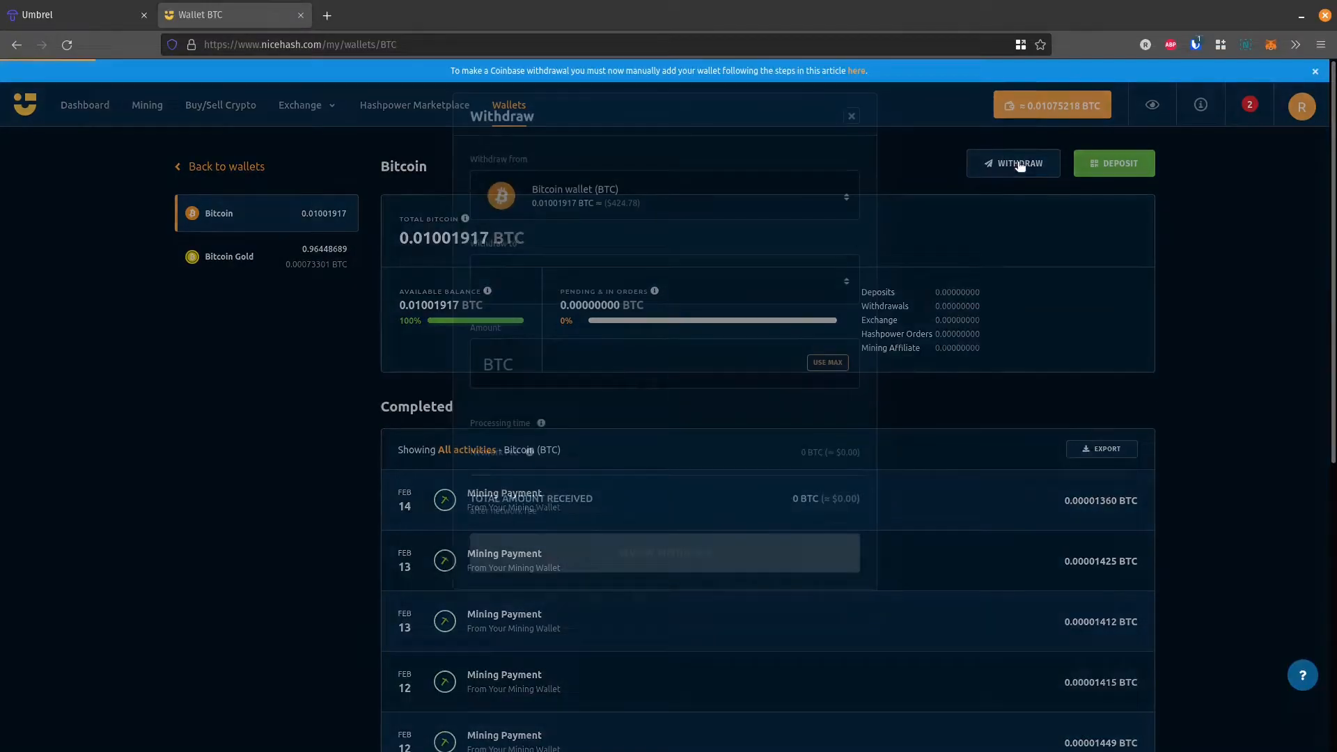
left_click(664, 195)
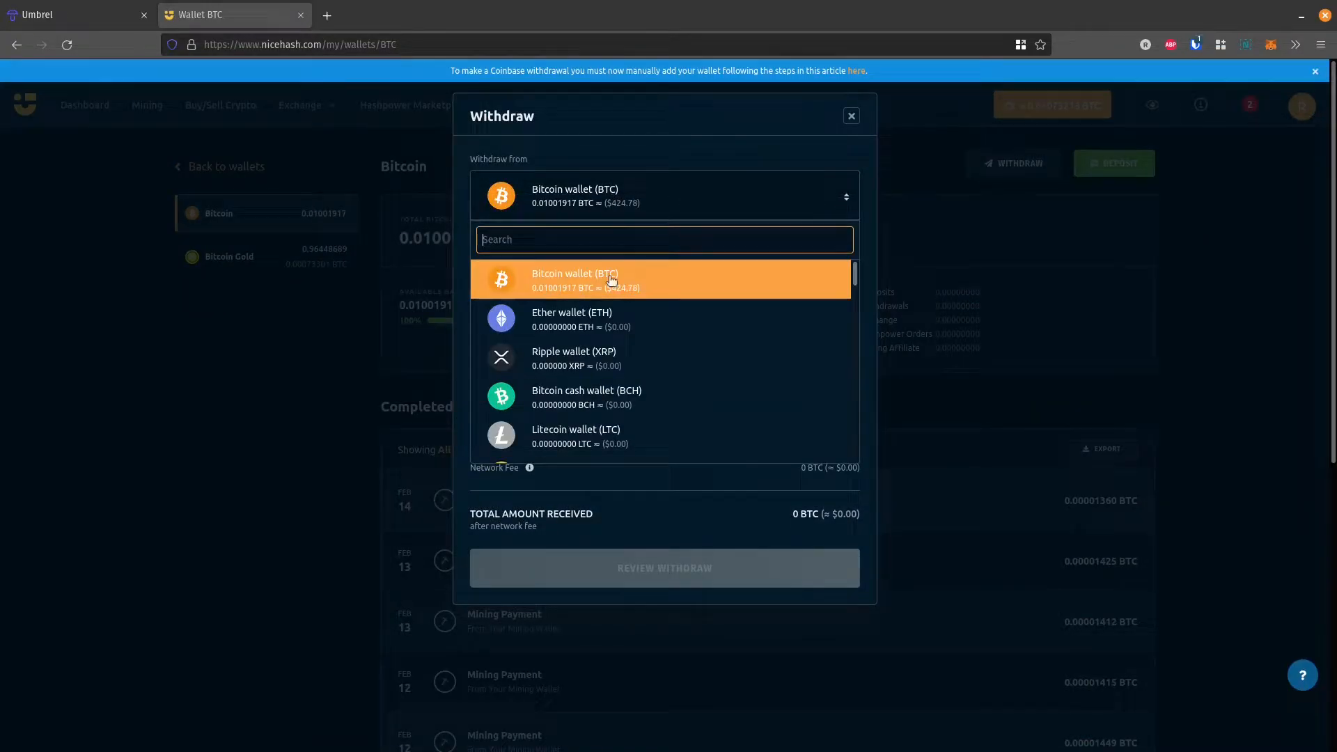
scroll("down", 3)
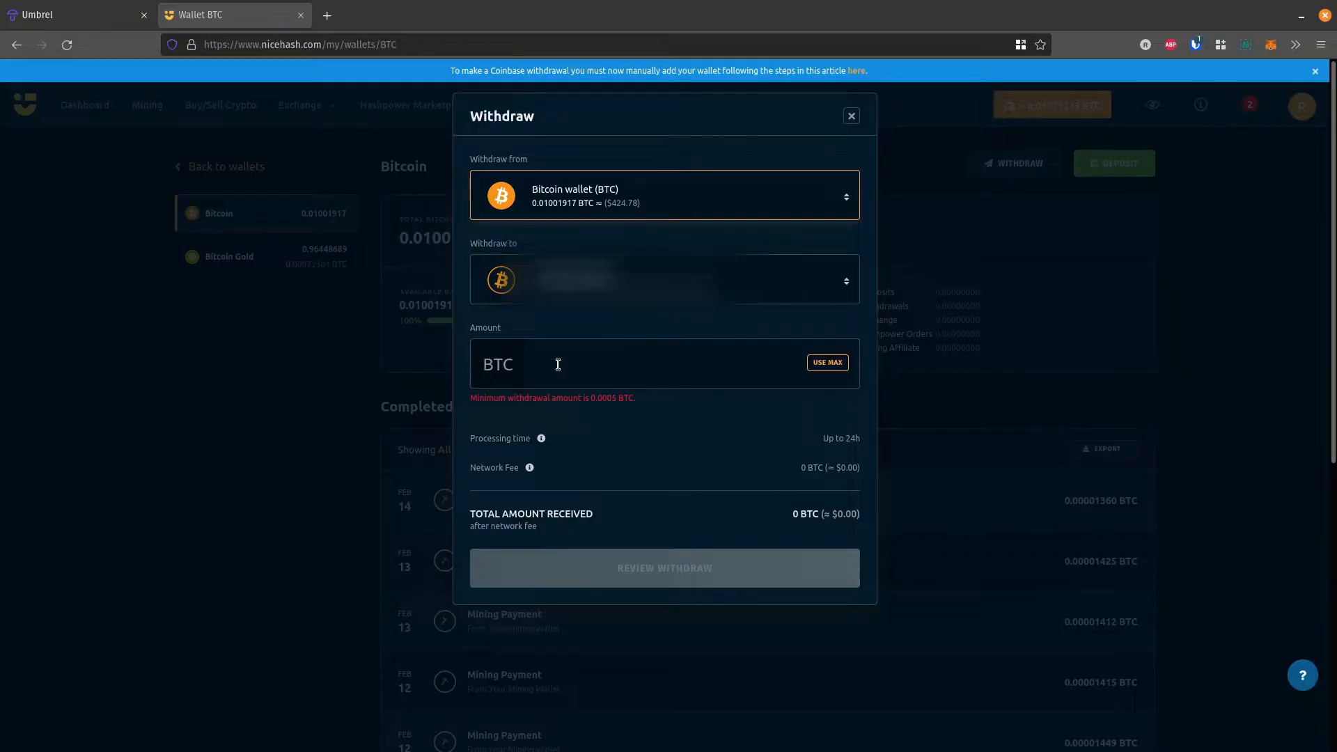
left_click(559, 364)
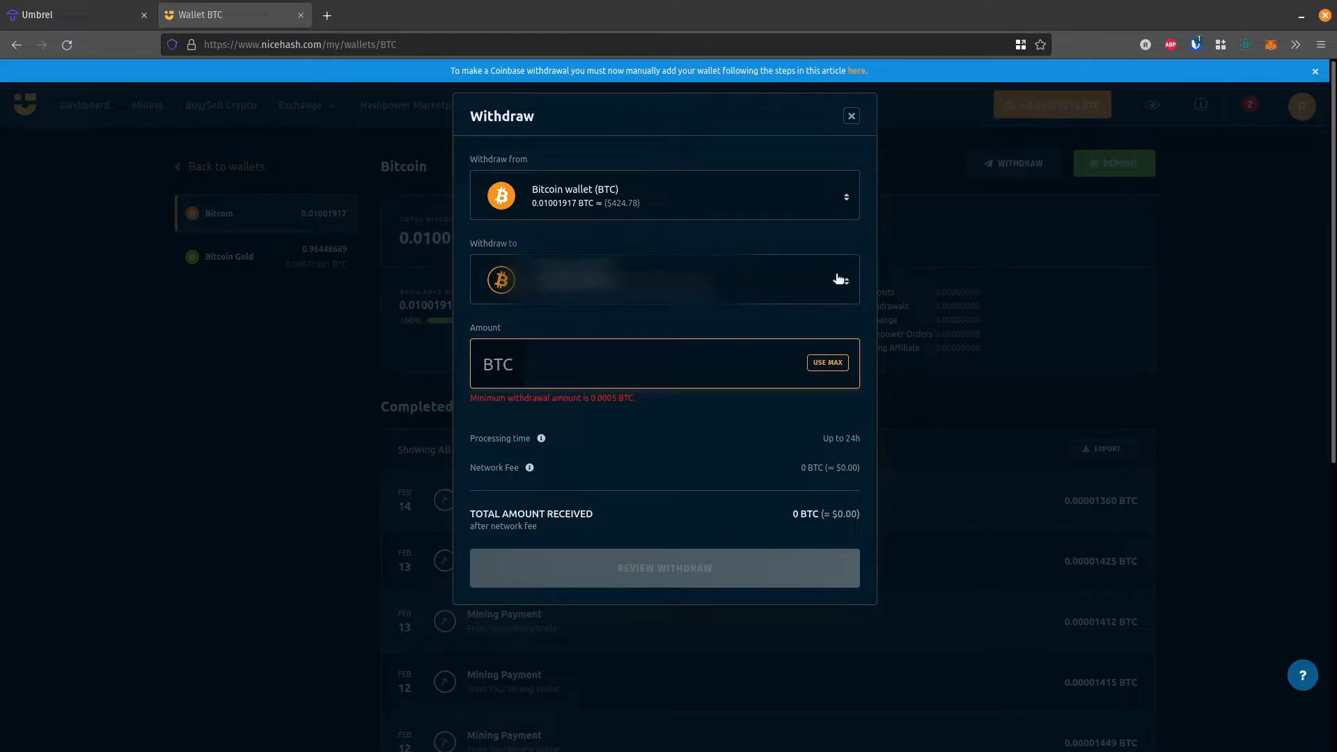
left_click(665, 279)
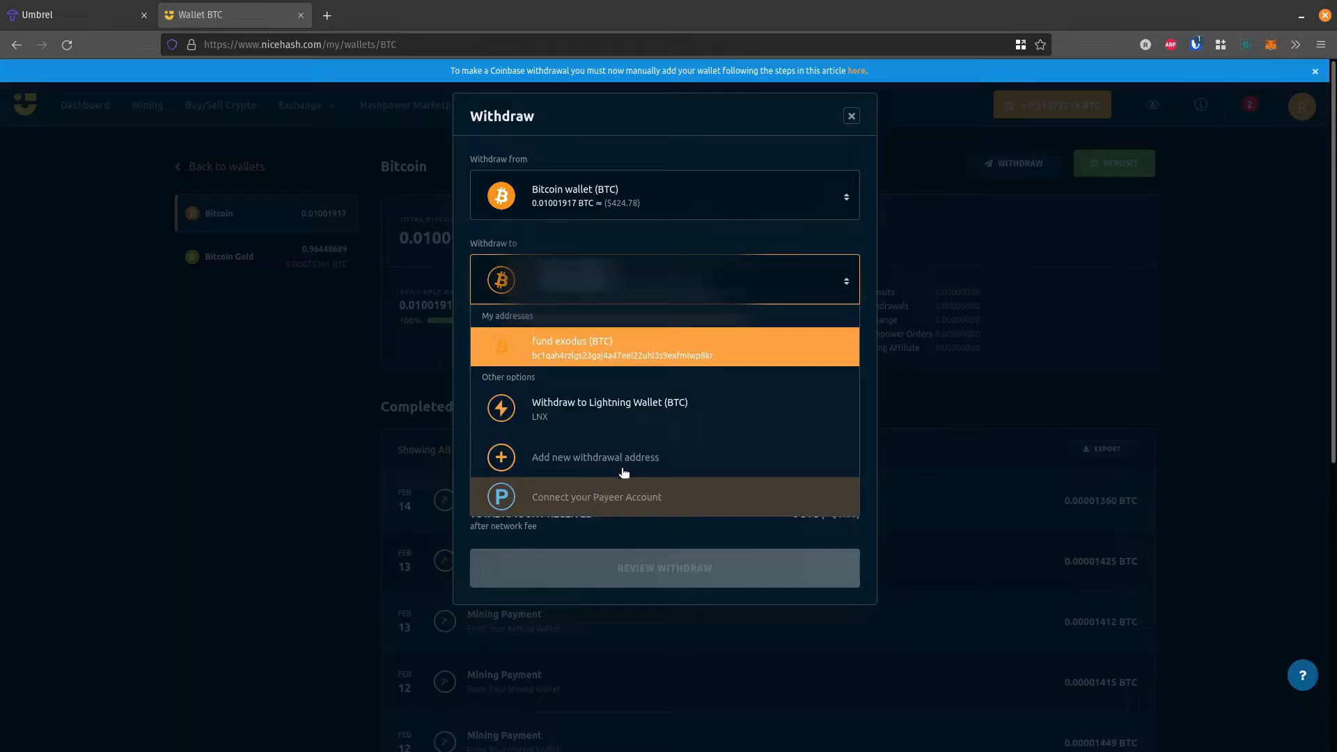
Step: Add a new withdrawal address with Bitcoin (BTC) as its currency
left_click(594, 456)
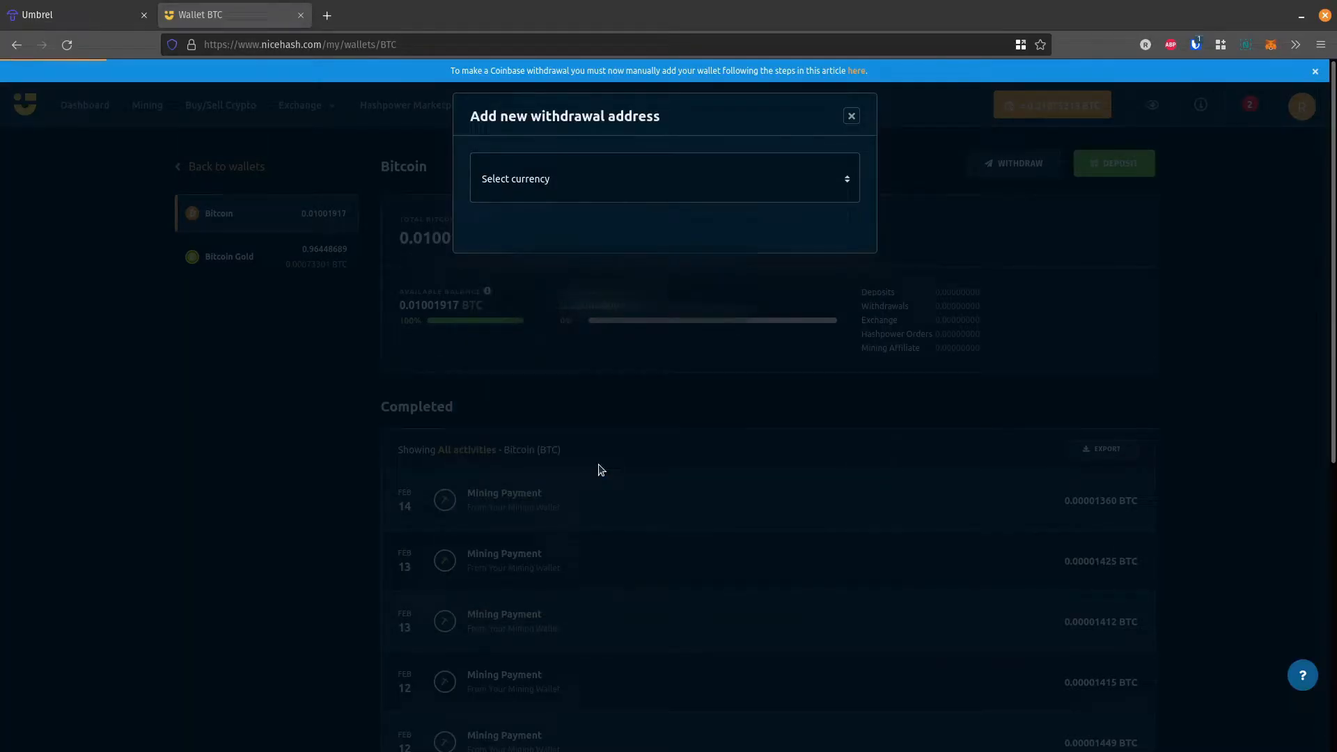
left_click(663, 179)
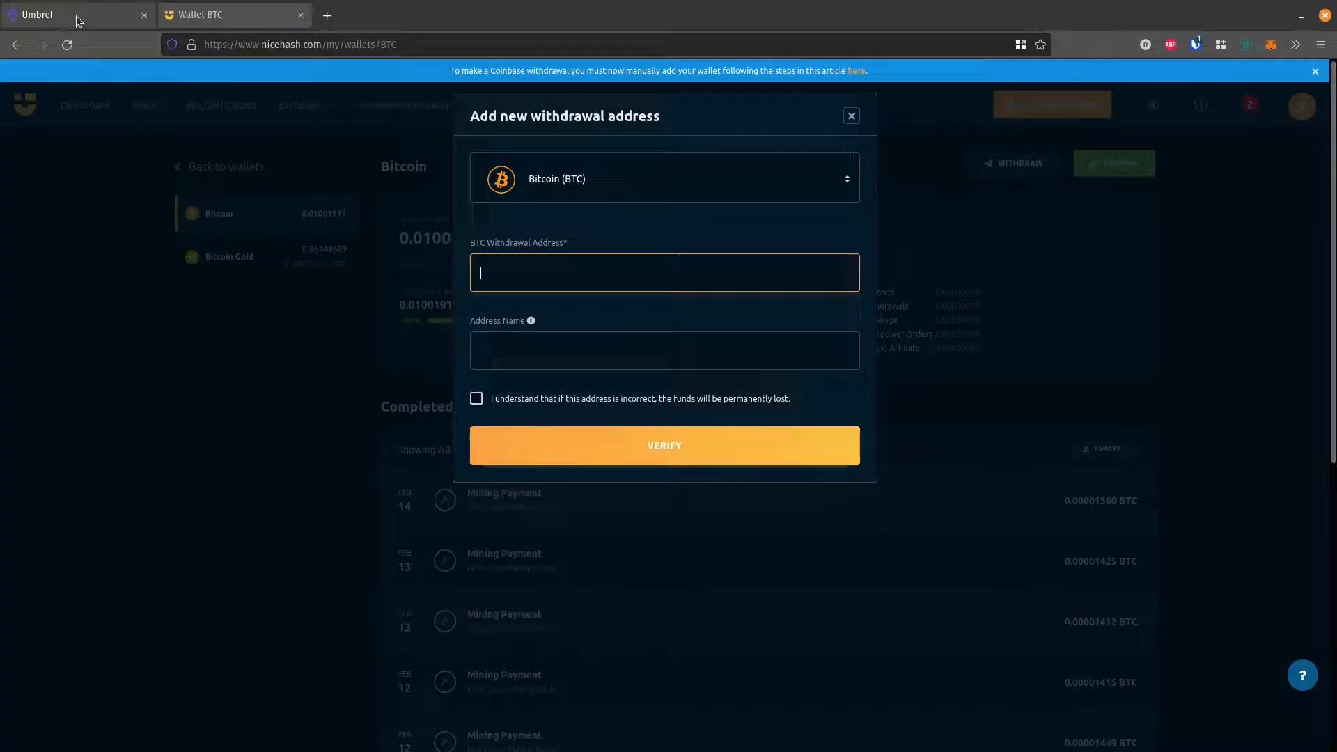
Step: Show the Umbrel Bitcoin wallet's deposit address and QR code
left_click(76, 14)
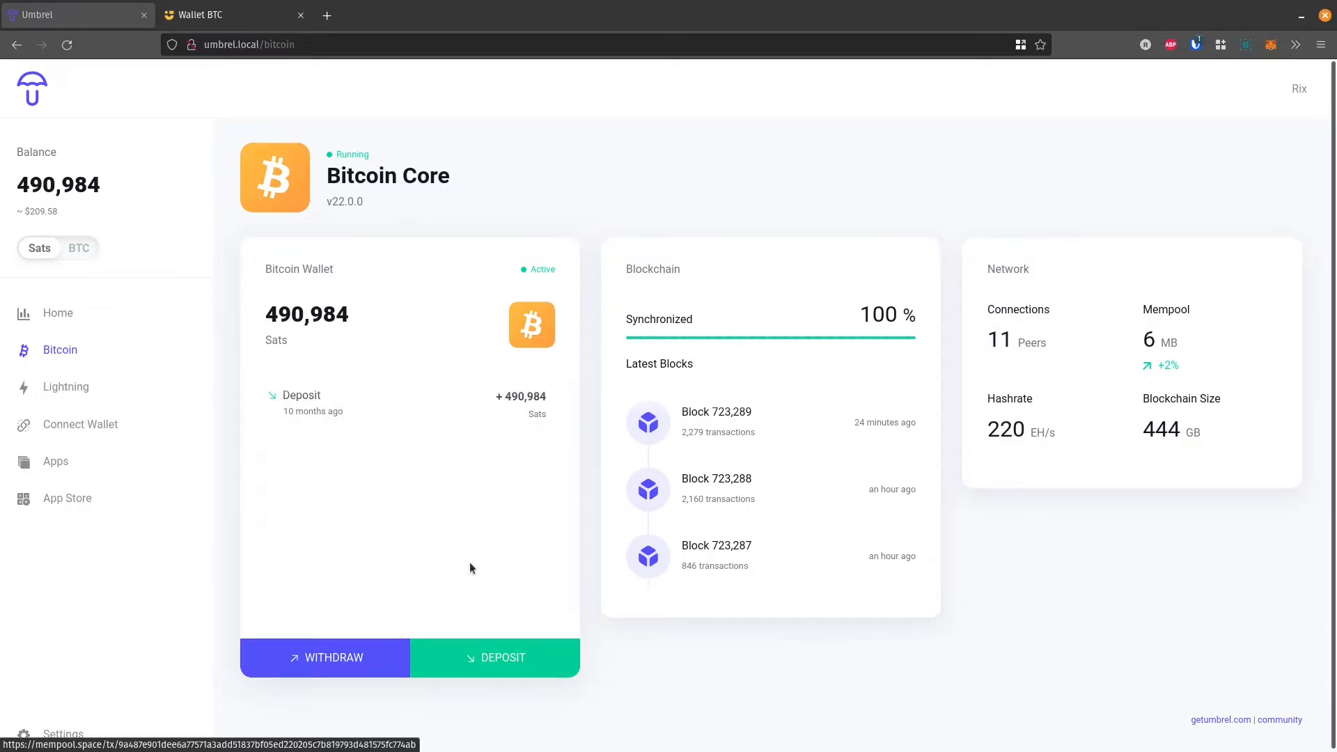
mouse_move(495, 657)
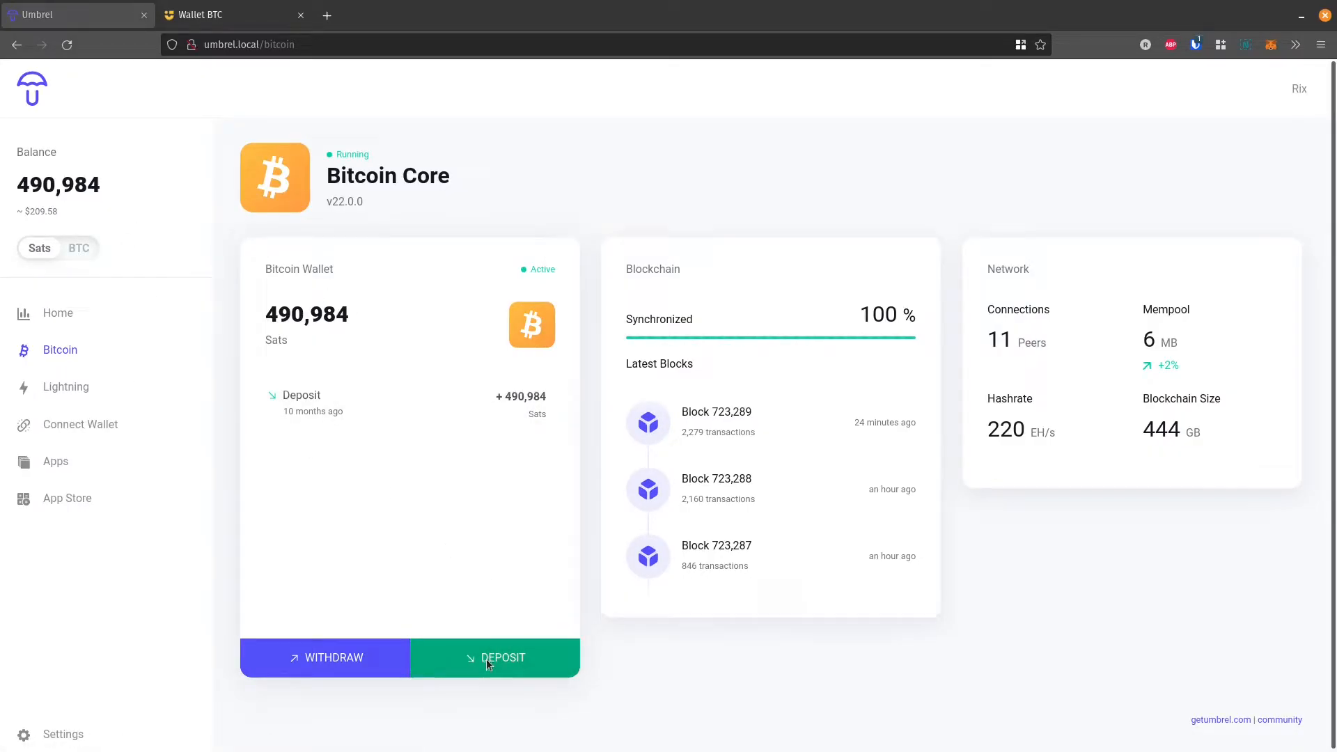
left_click(494, 657)
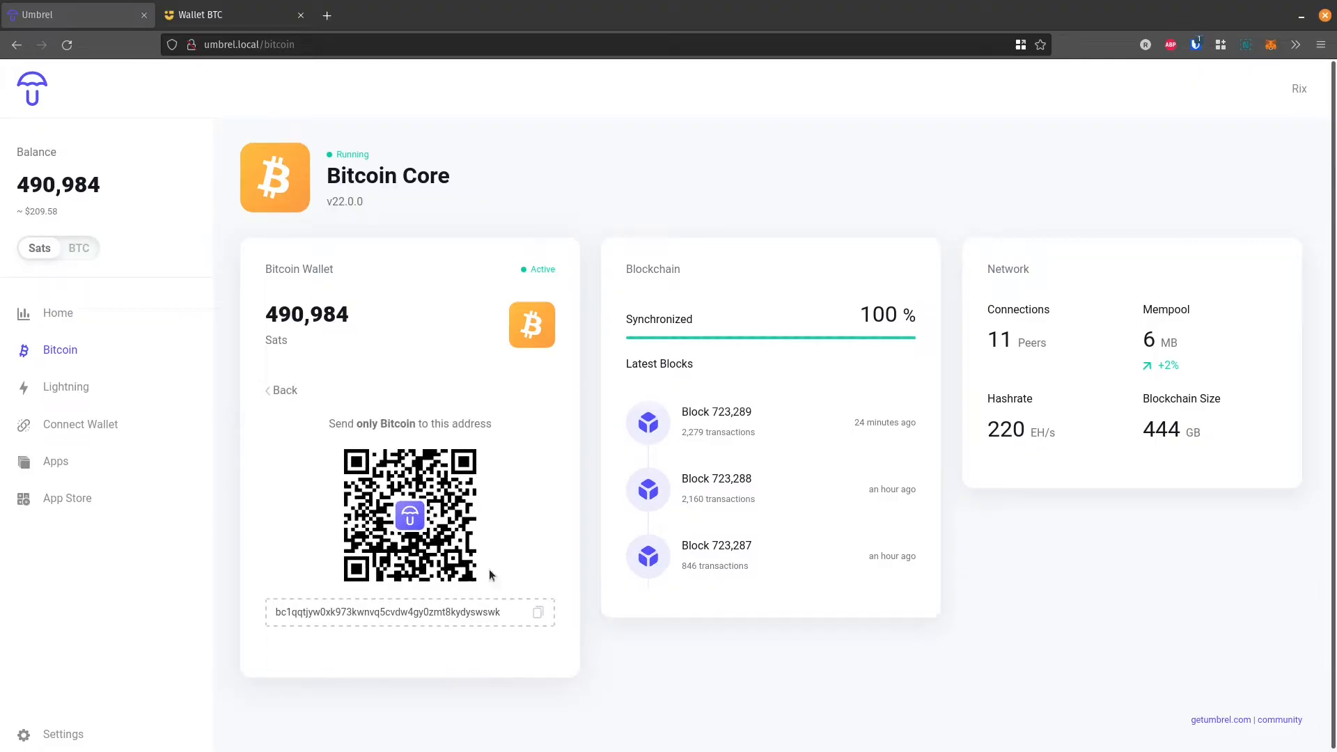
mouse_move(324, 494)
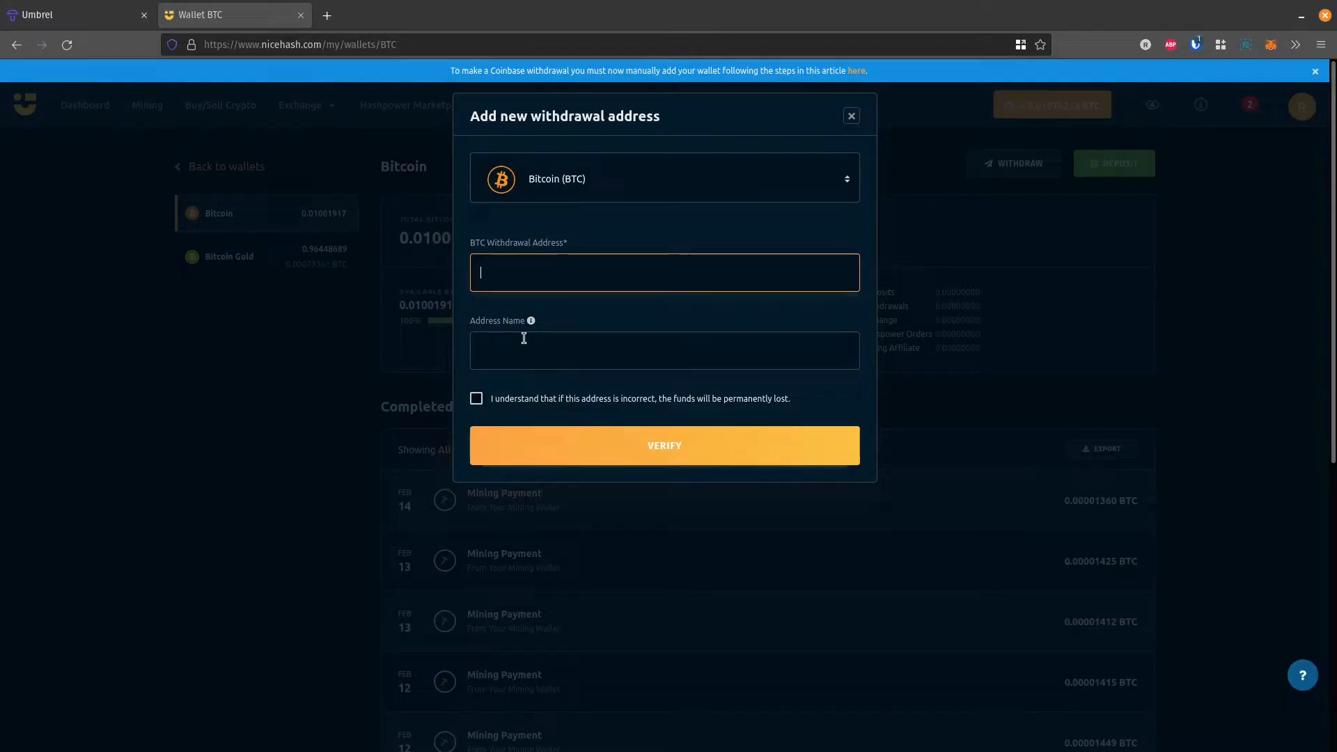
mouse_move(515, 305)
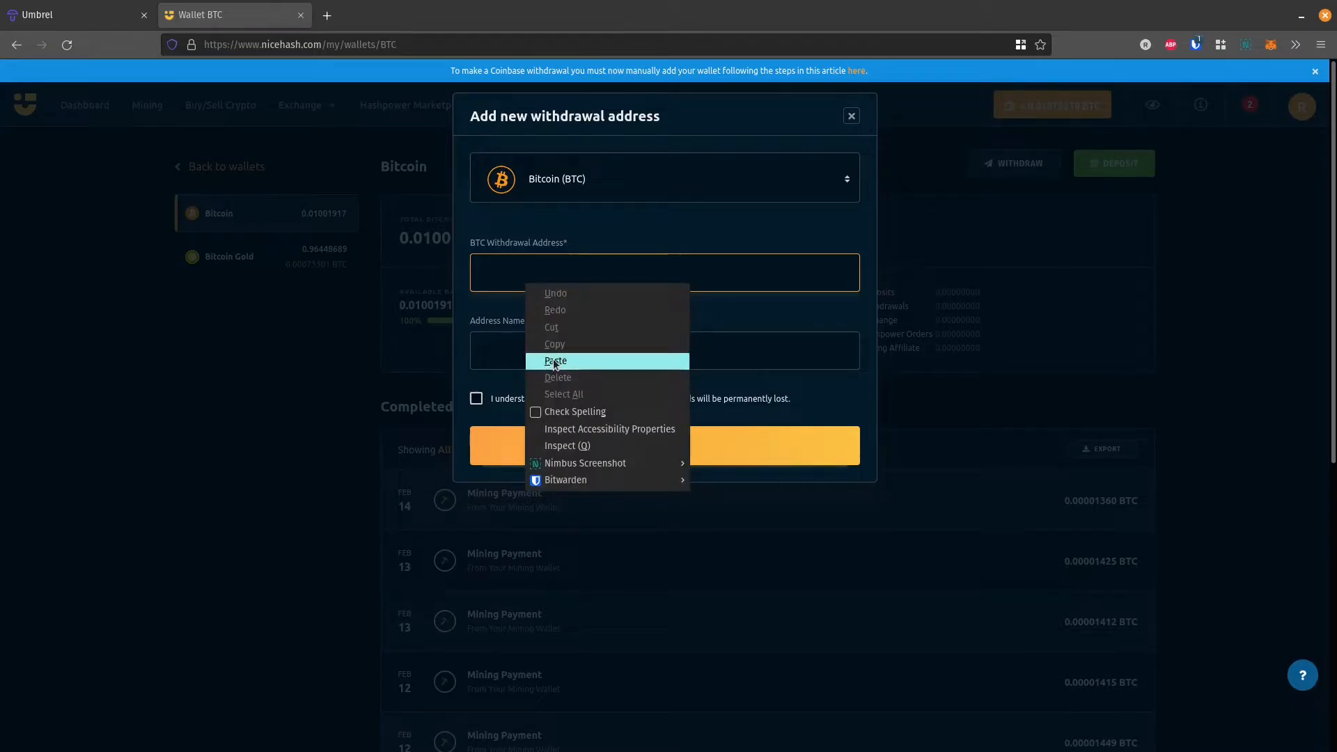
Step: Paste the Umbrel address, name it 'My Umbrel', and acknowledge the lost-funds warning
left_click(555, 361)
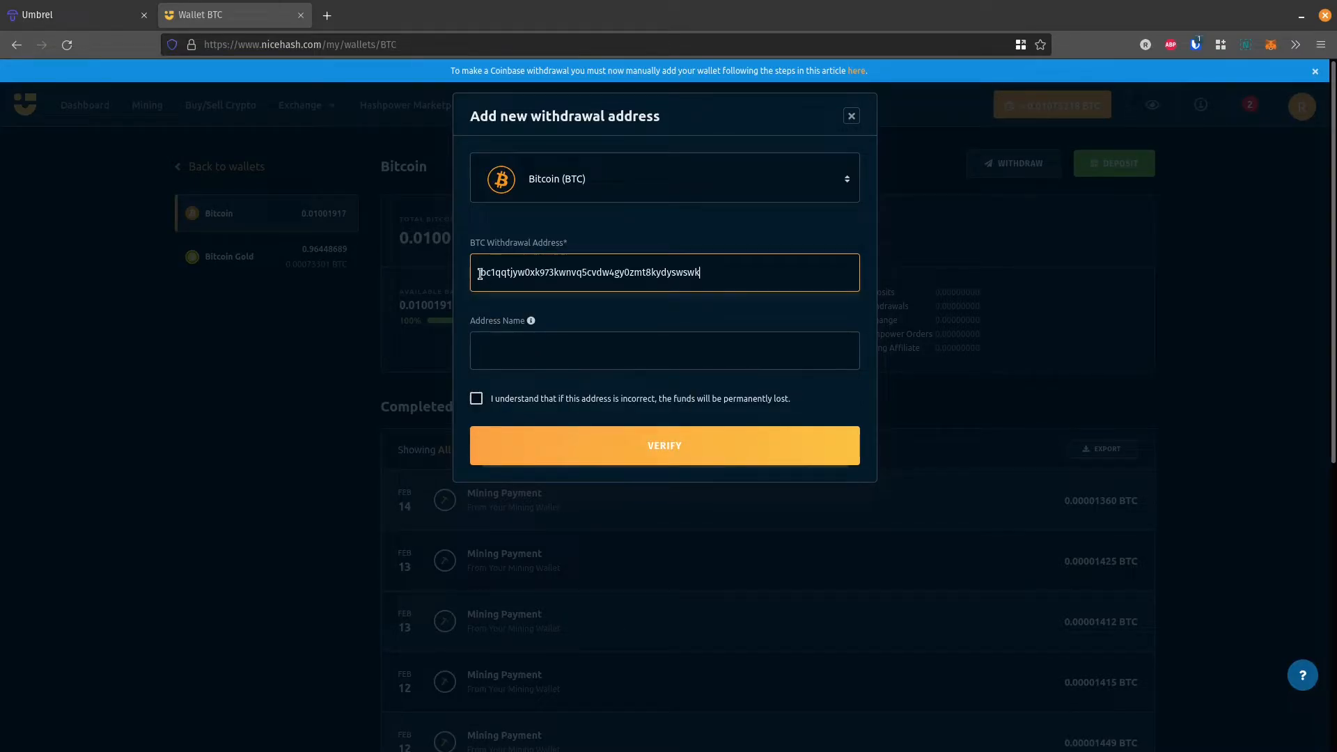
left_click(664, 350)
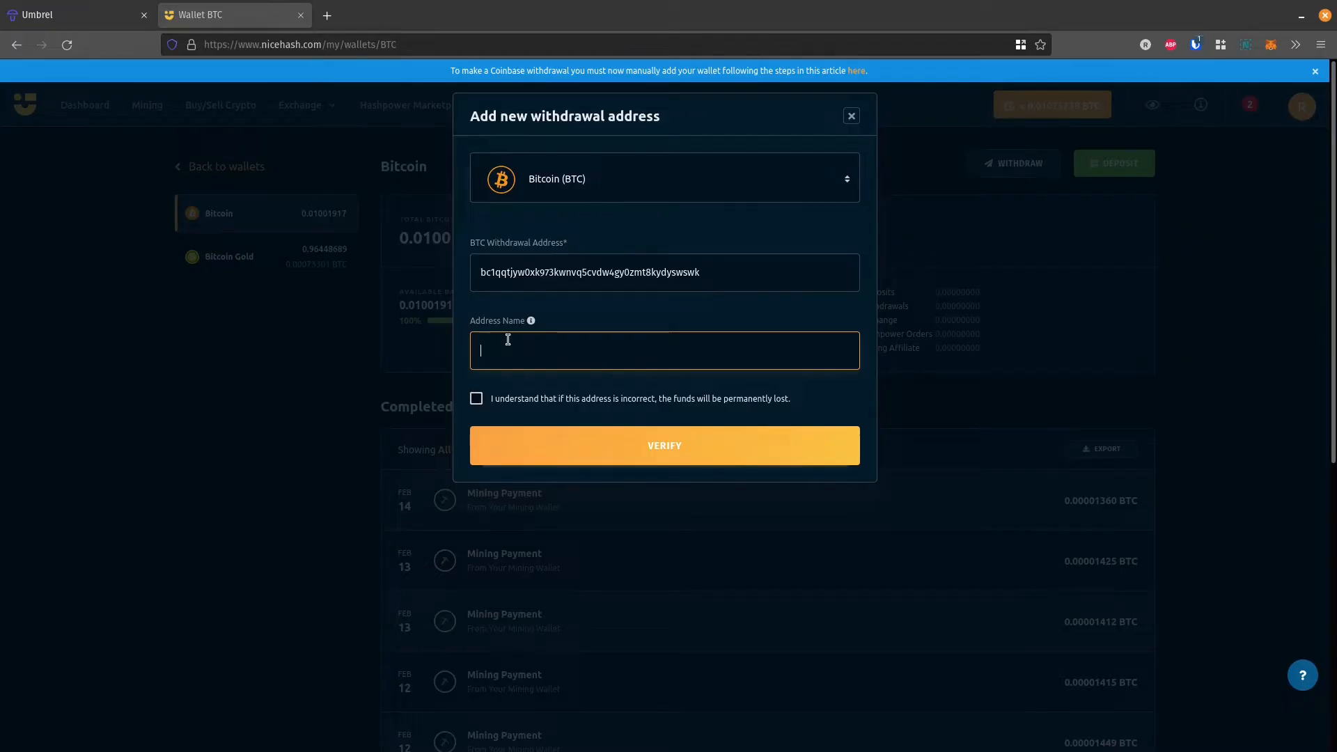
type("My Umbr")
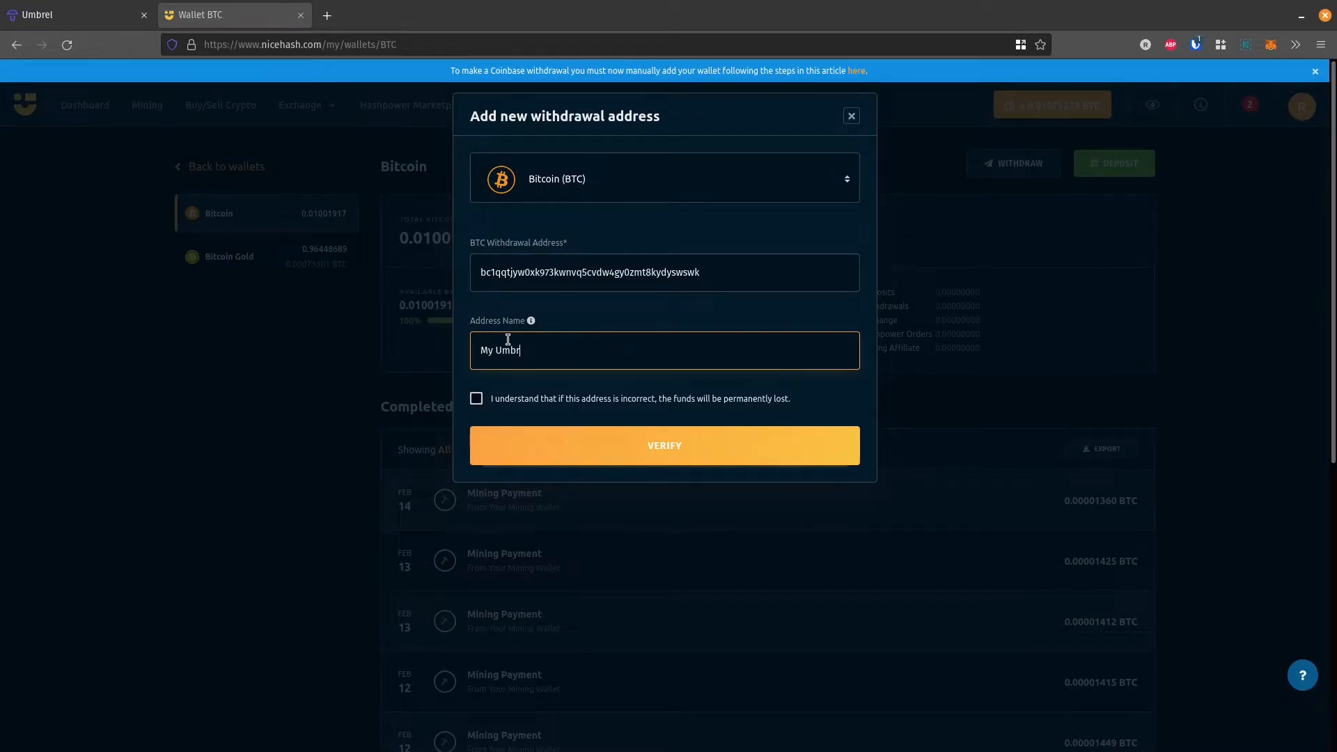
left_click(476, 399)
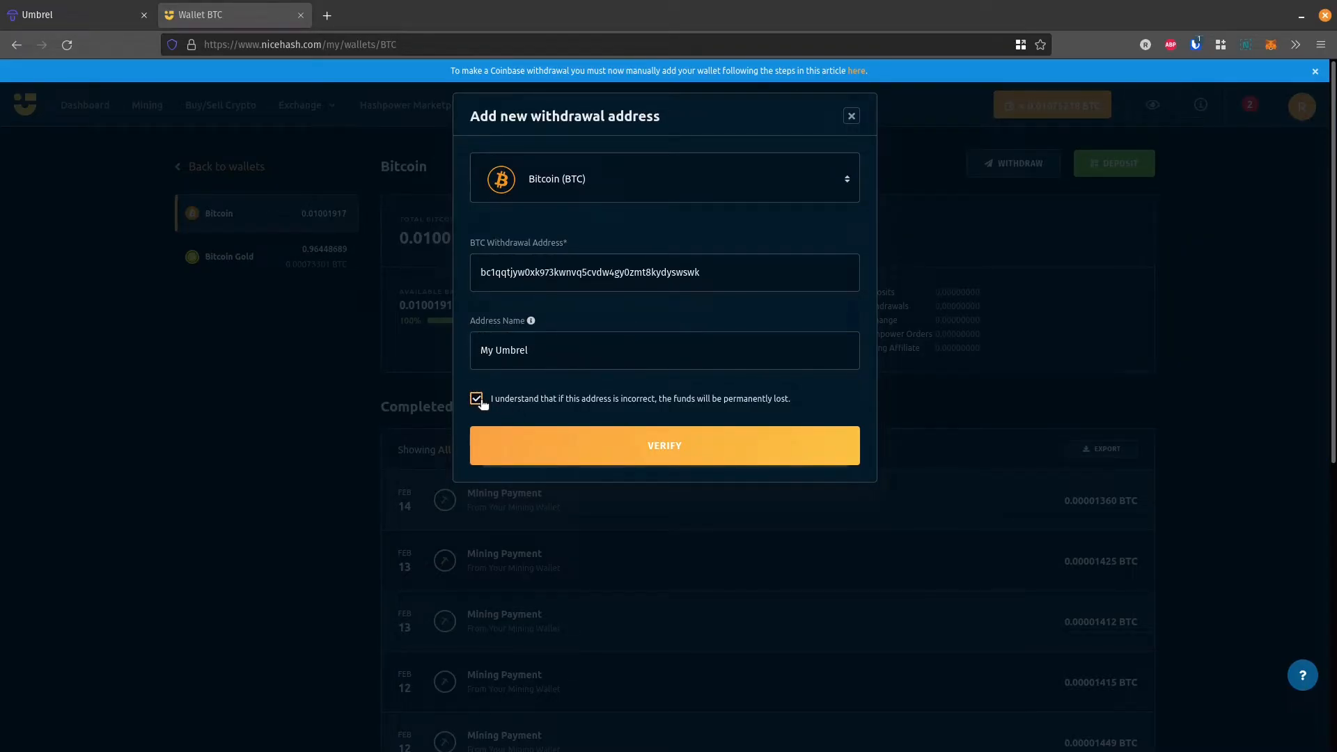
Step: Submit the address through 2FA and copy the confirmation code from the Gmail message
left_click(664, 445)
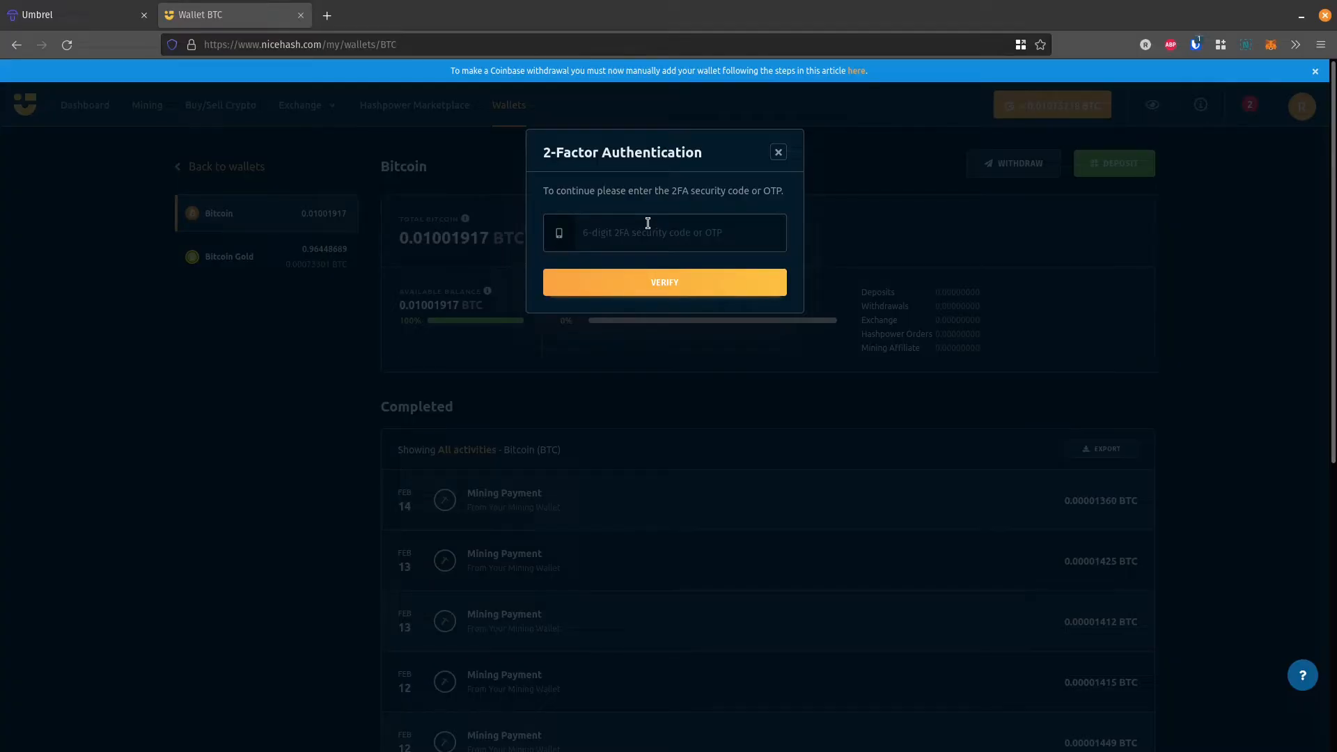
left_click(664, 282)
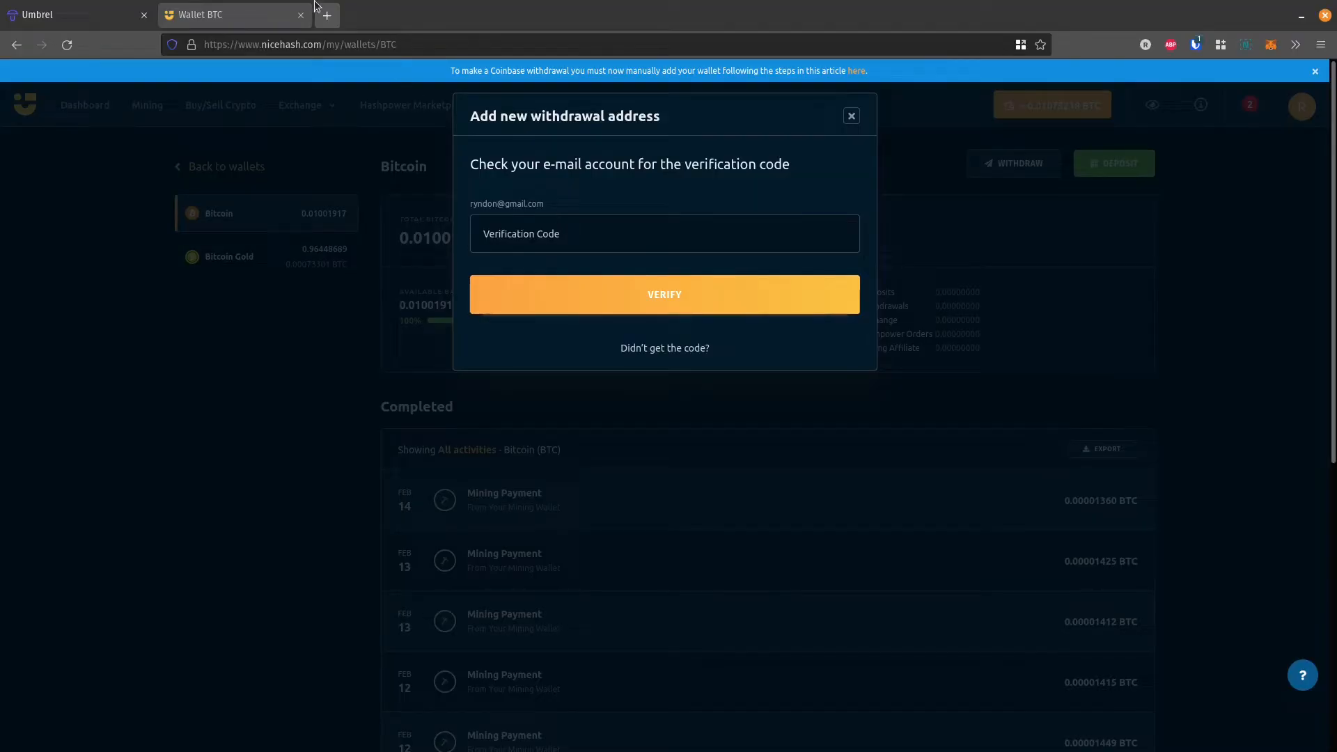
right_click(584, 497)
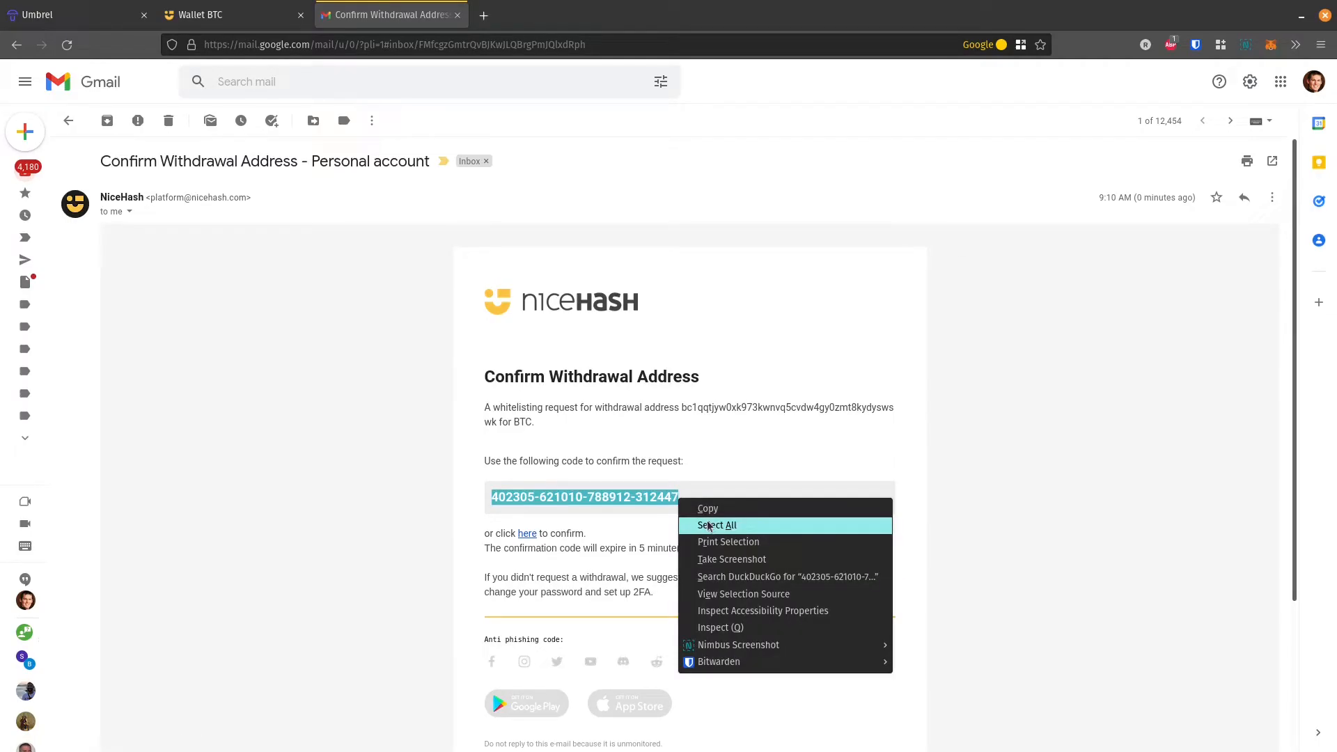
left_click(229, 14)
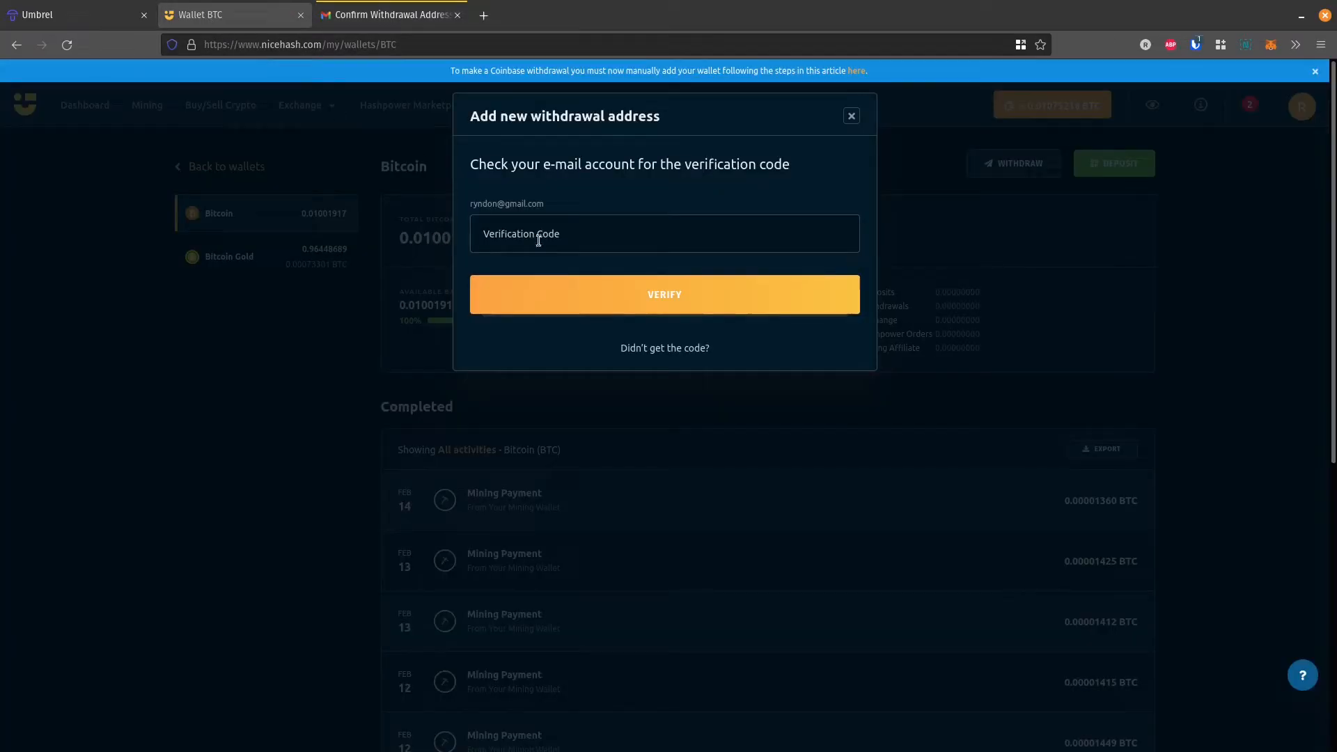
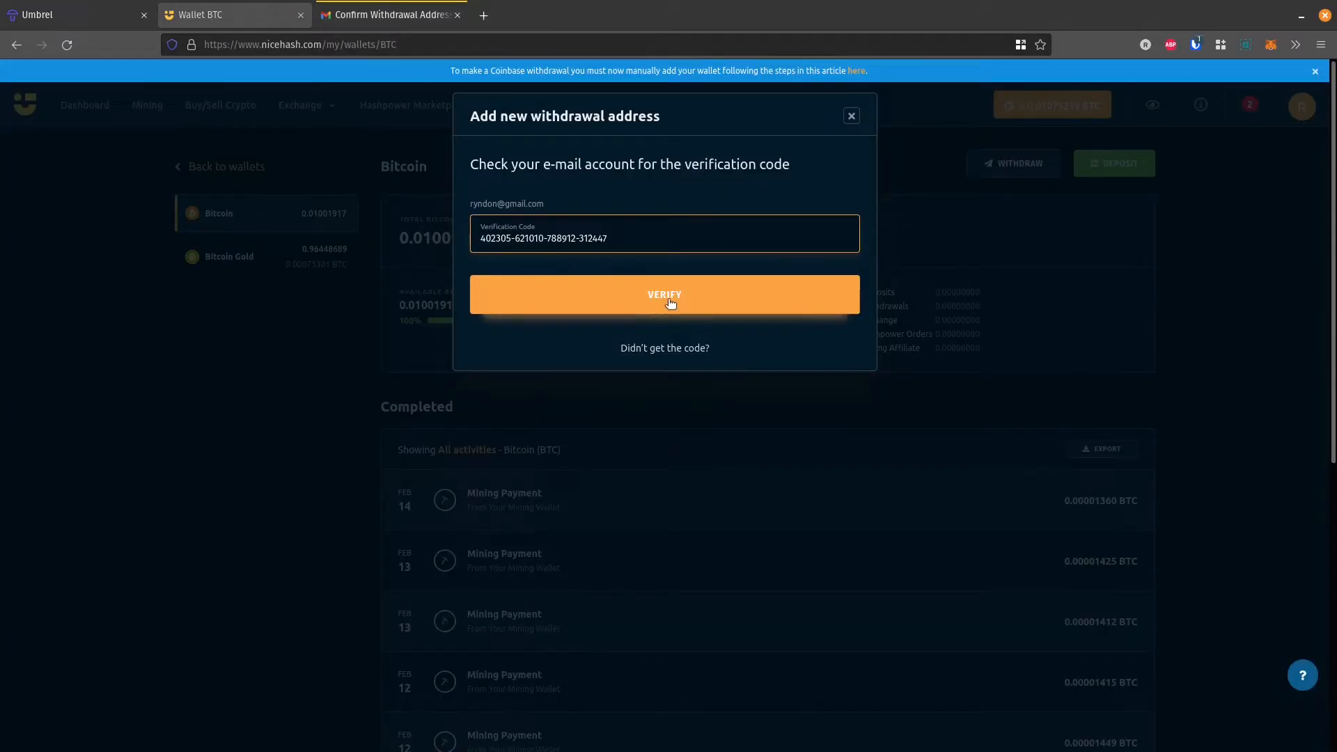
Step: Verify the My Umbrel address with the emailed code and review a Use Max 0.01001917 BTC withdrawal
left_click(664, 293)
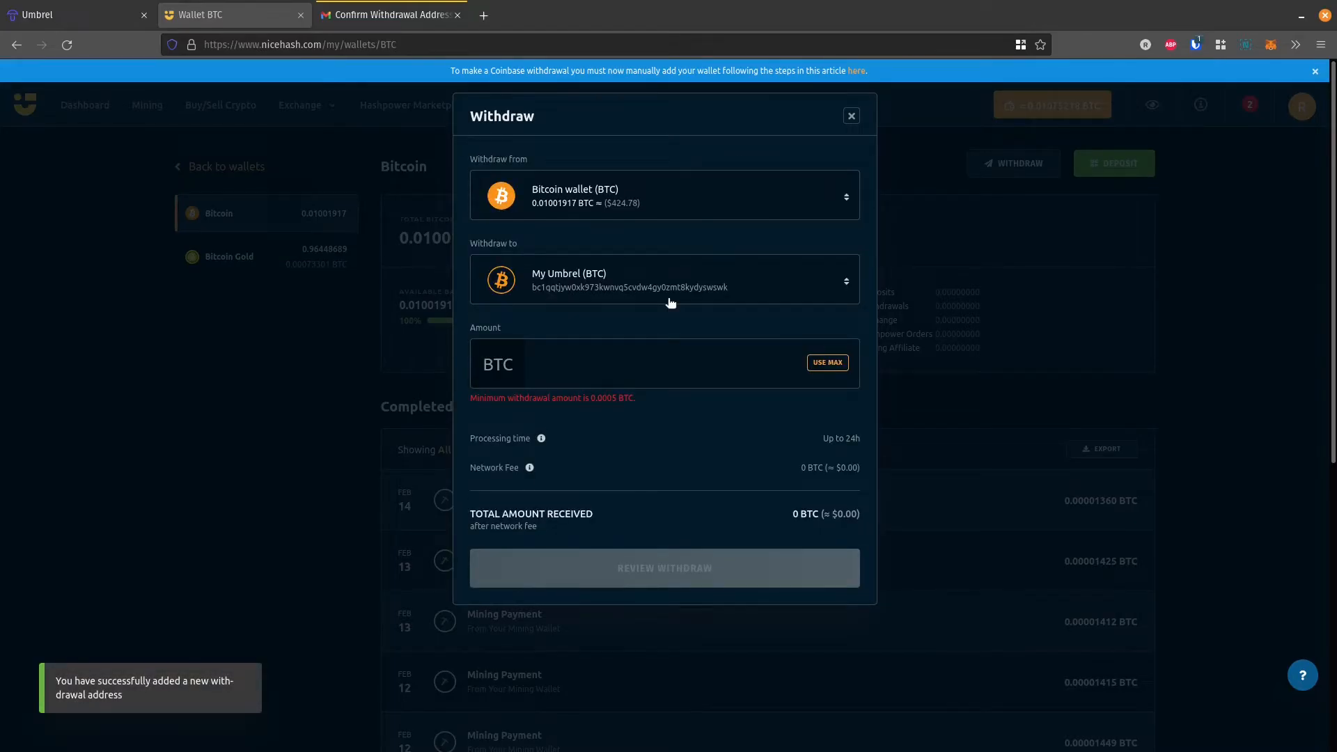
mouse_move(653, 467)
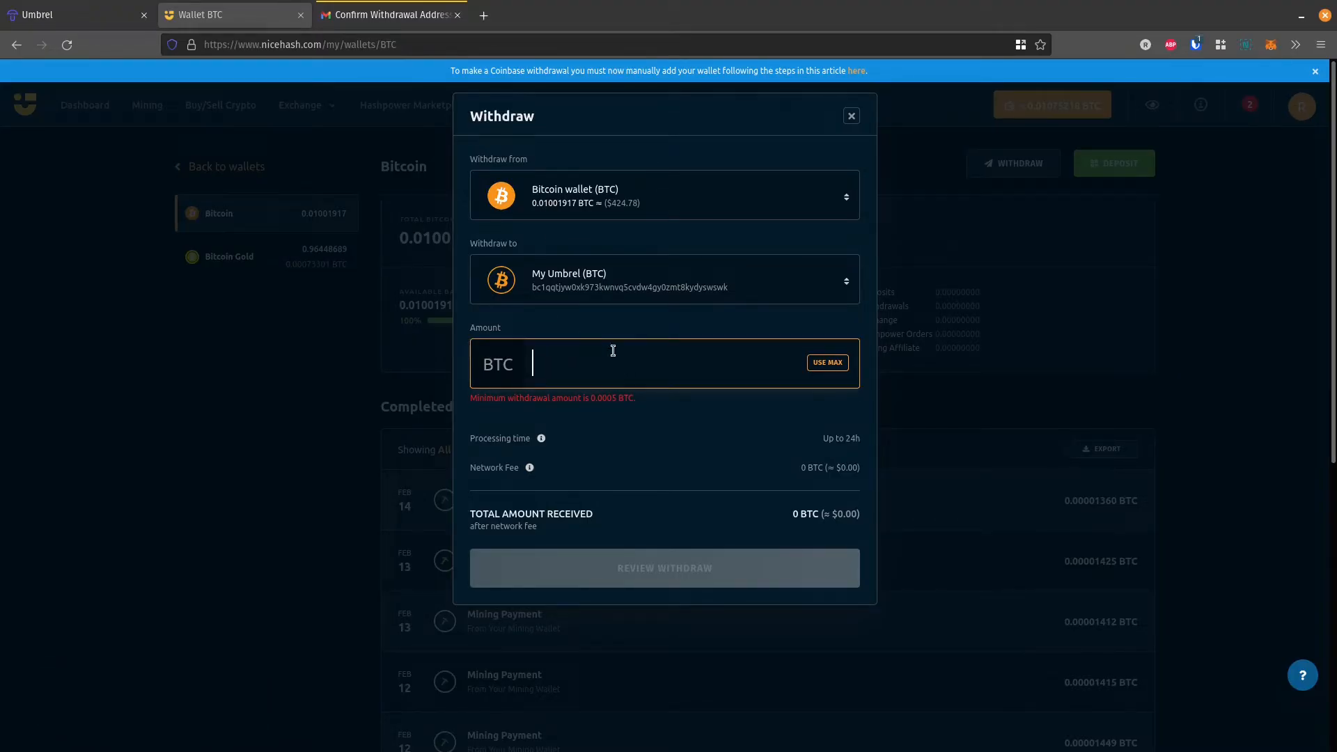
left_click(825, 362)
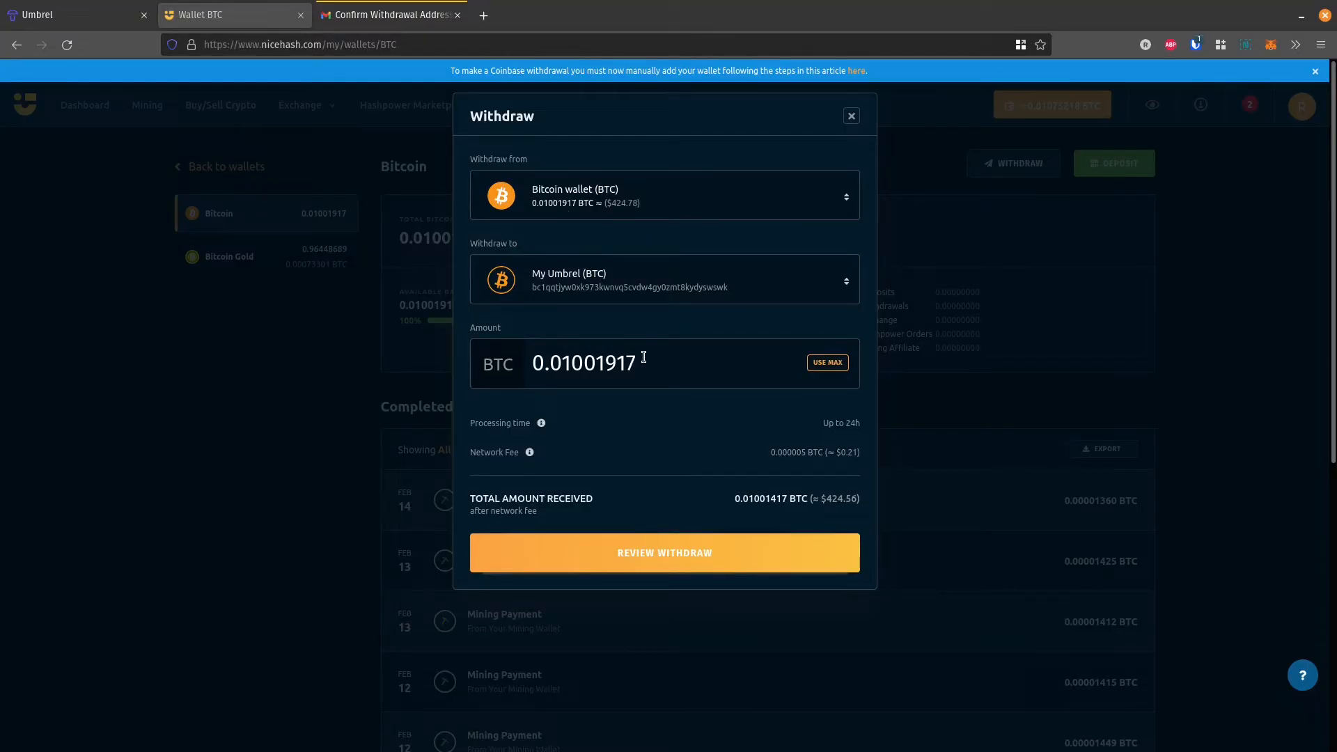
mouse_move(860, 466)
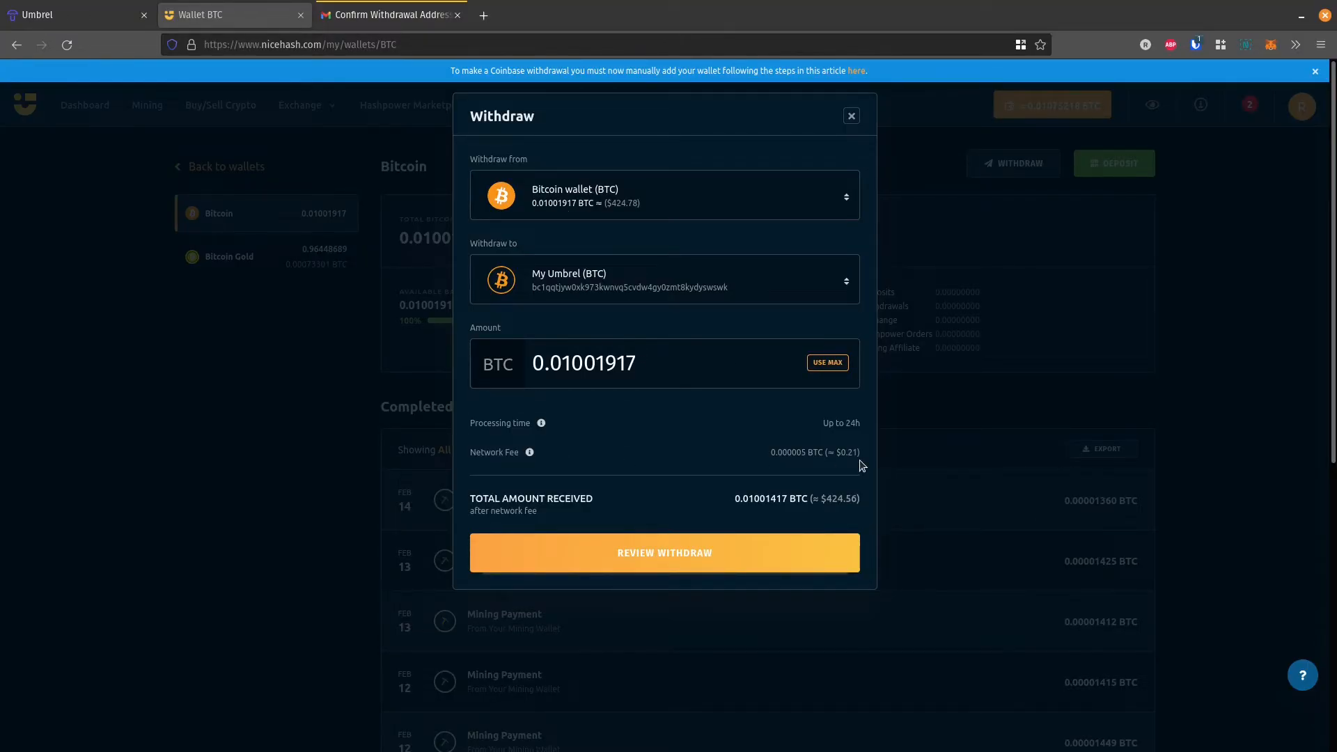
mouse_move(790, 481)
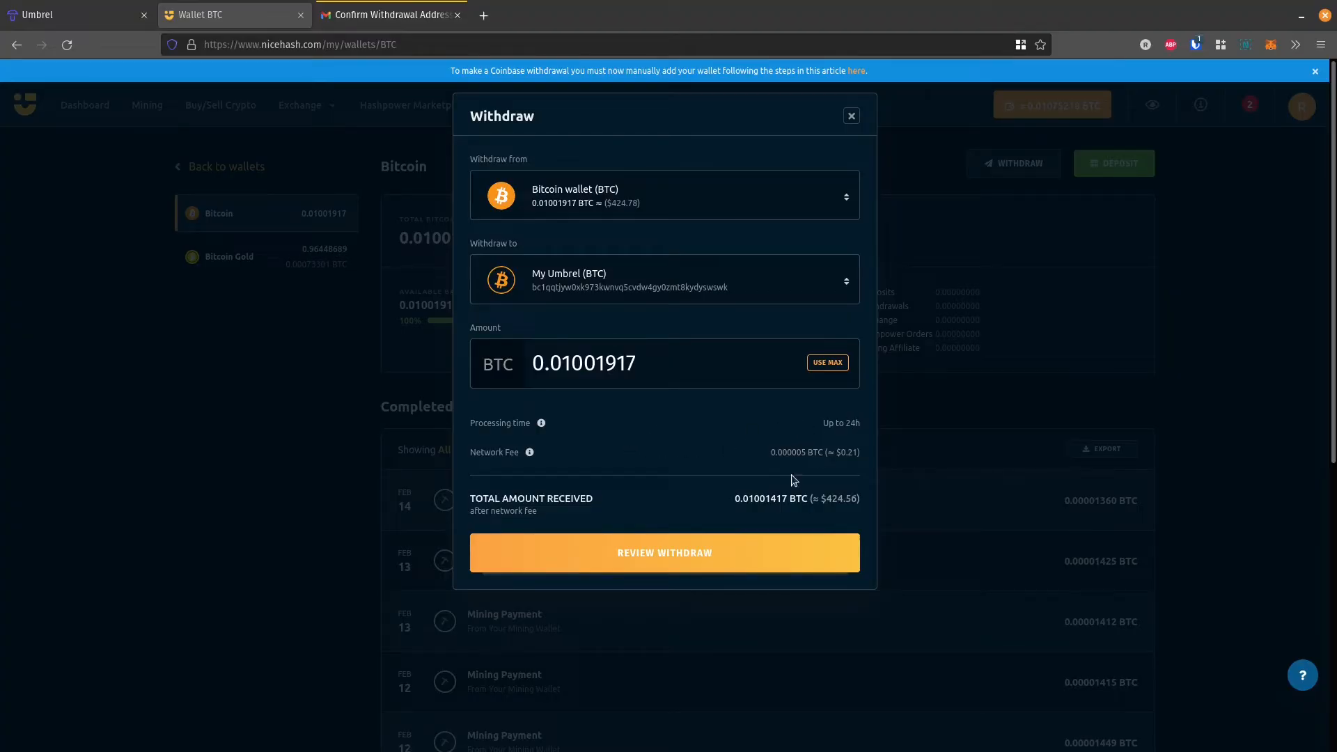
left_click(664, 553)
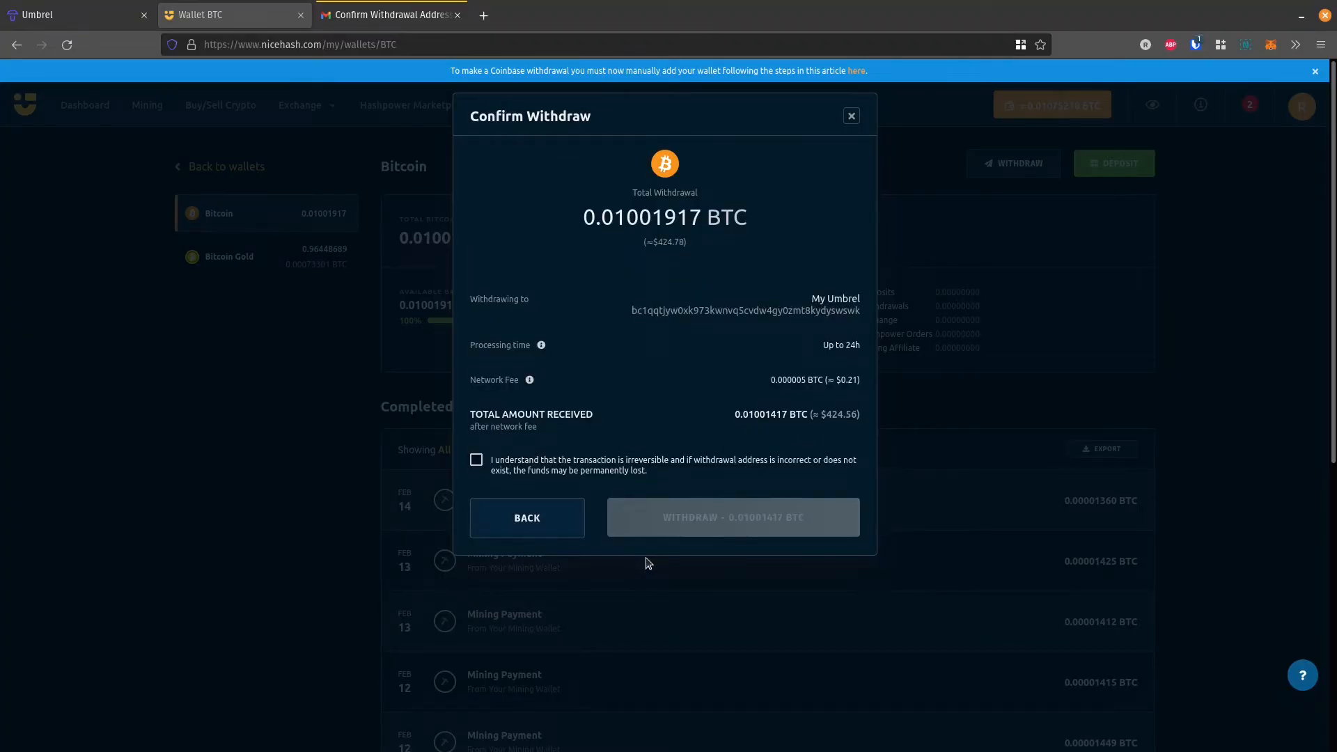
mouse_move(810, 455)
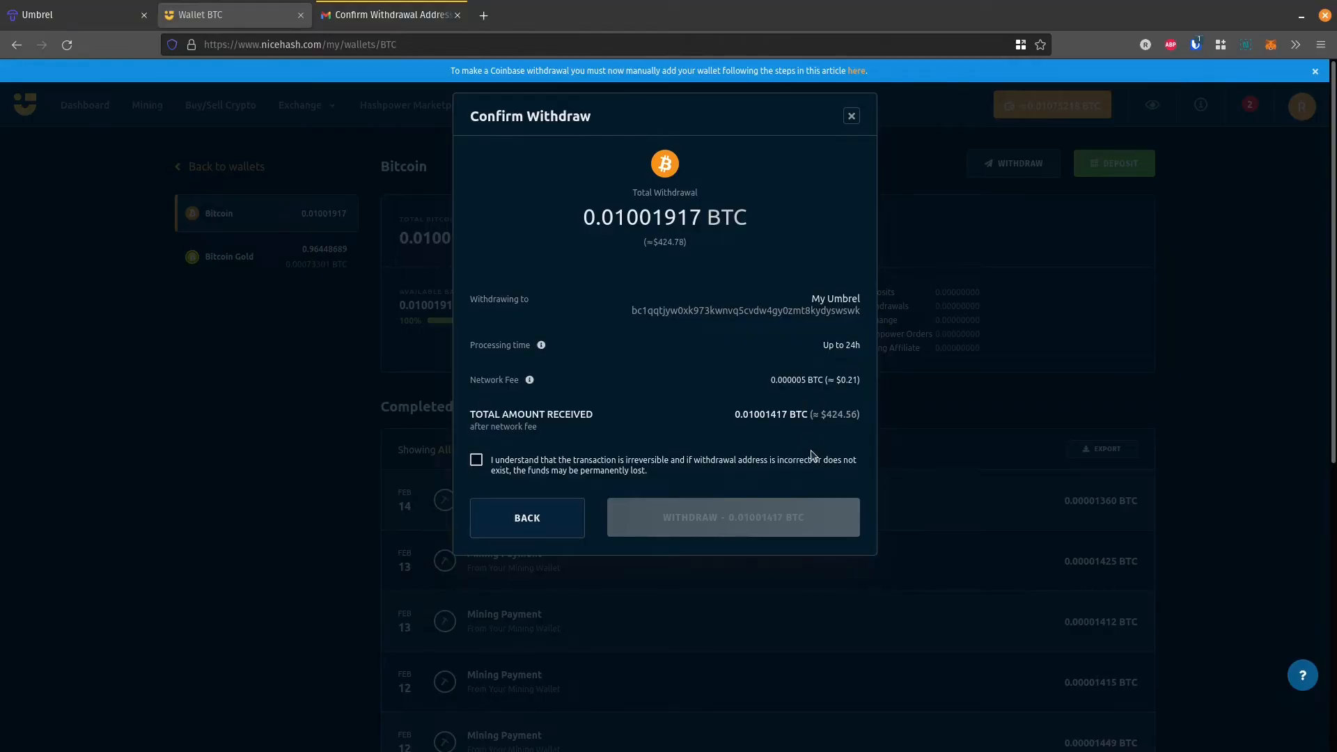
Step: Accept the irreversibility warning and send the 0.01001917 BTC withdrawal to My Umbrel
left_click(476, 459)
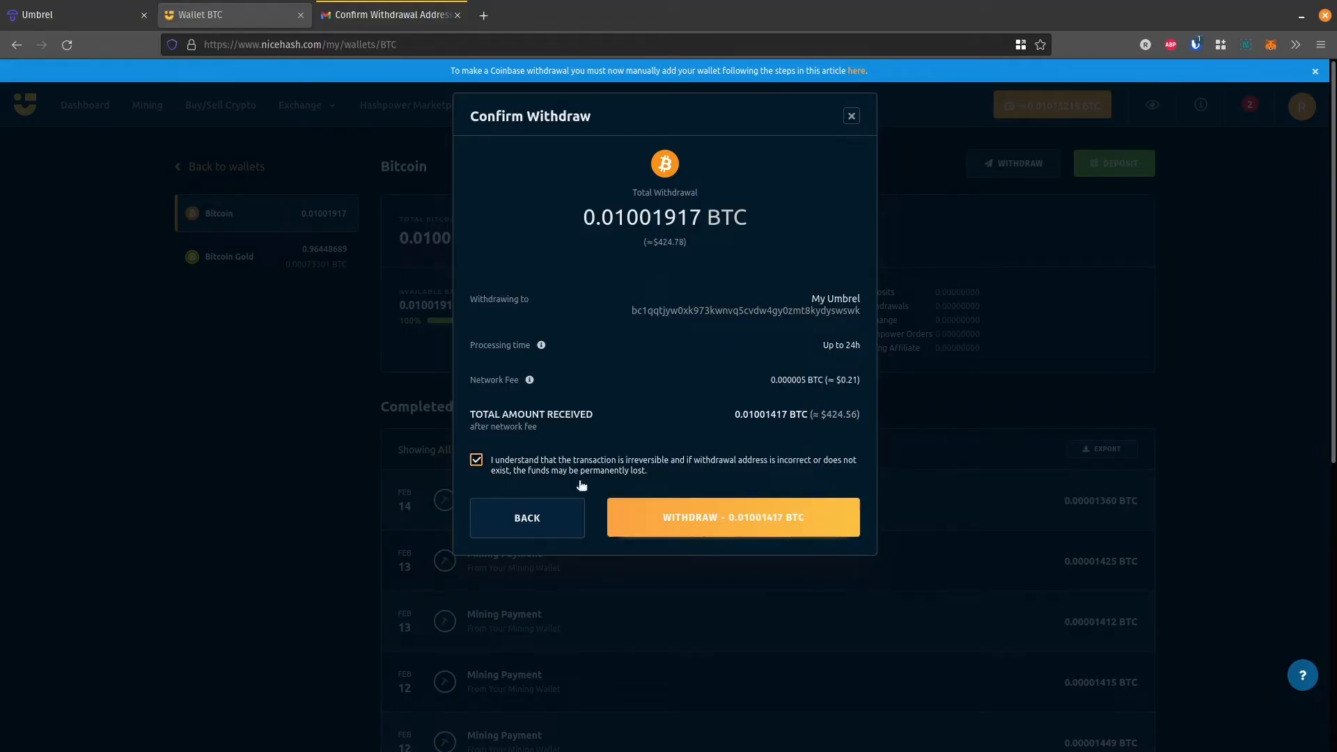
left_click(731, 517)
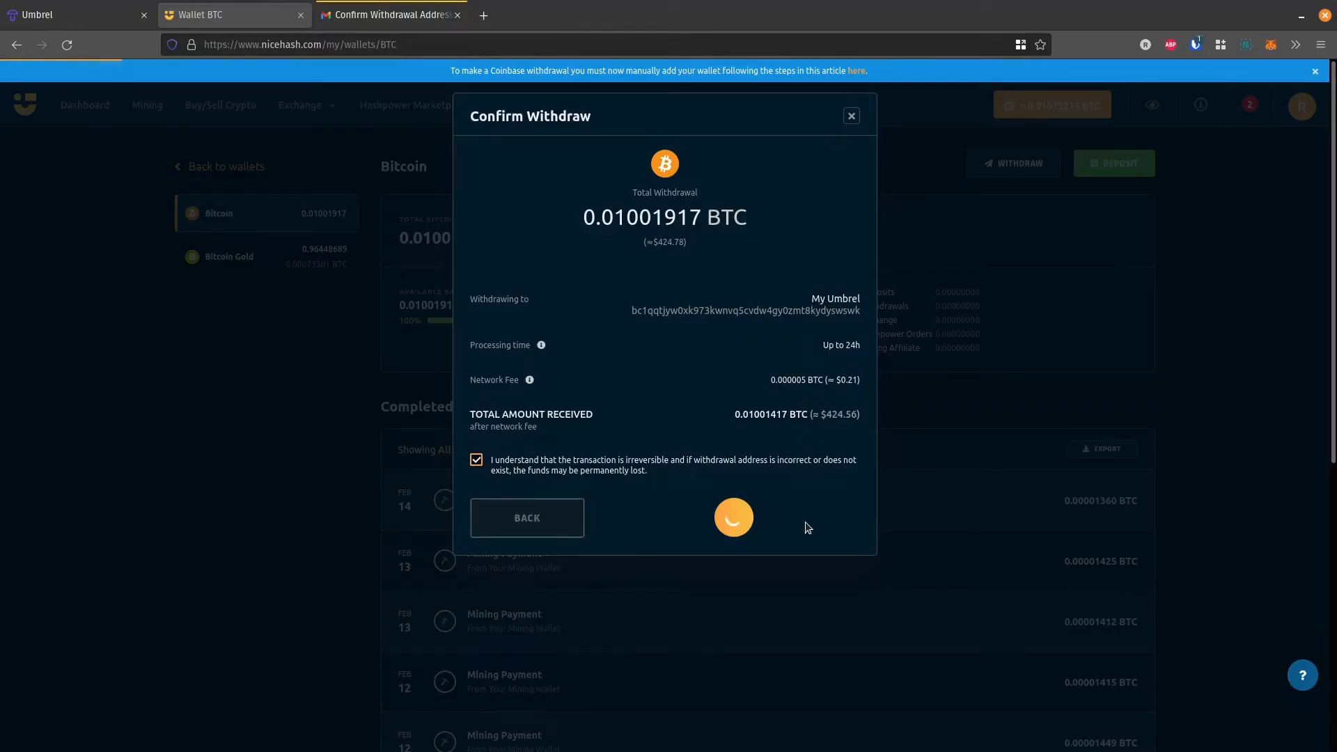
left_click(733, 518)
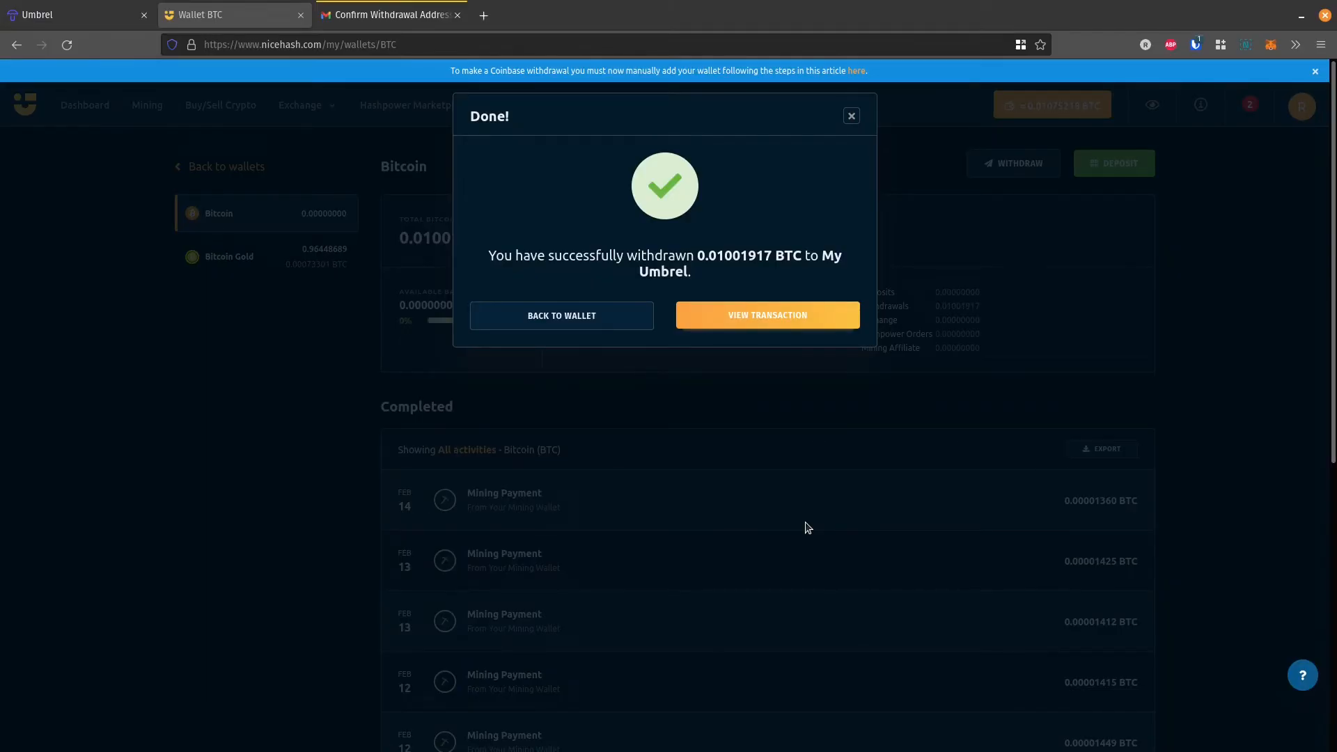
mouse_move(806, 499)
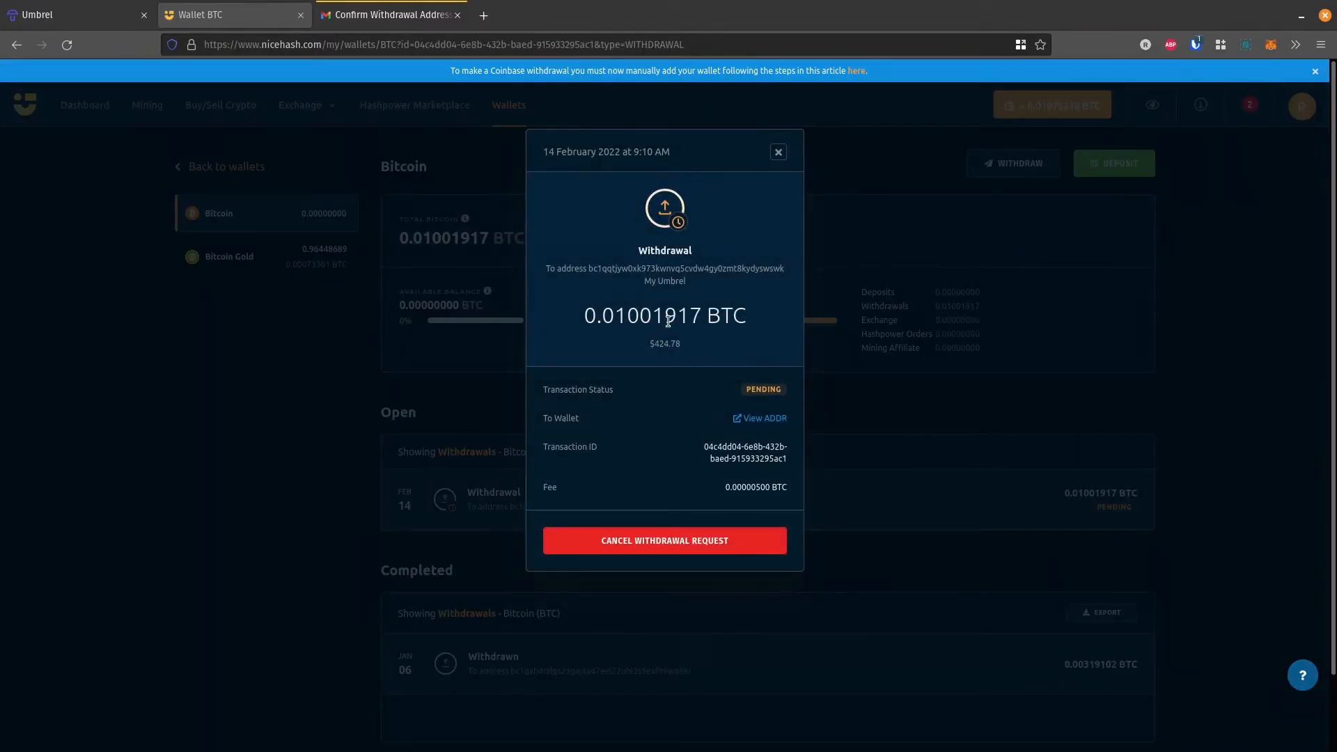
mouse_move(768, 392)
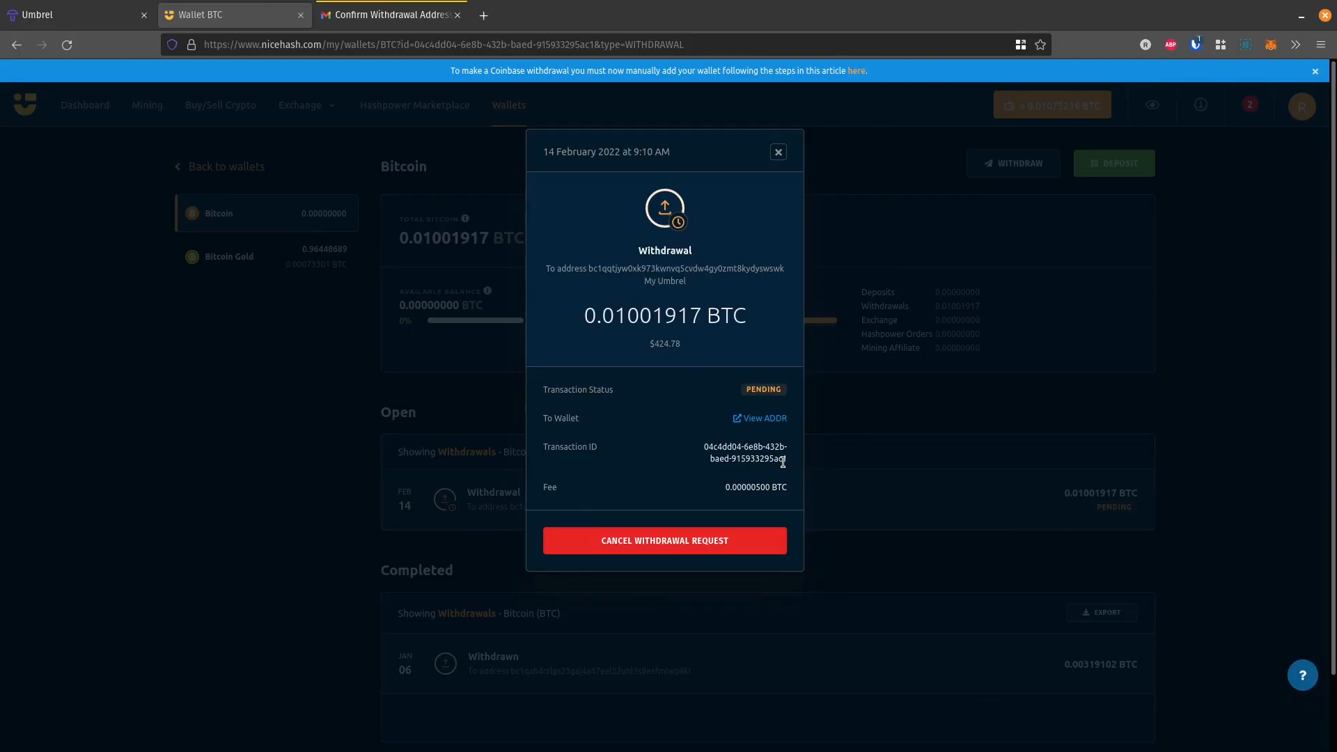
Step: Switch back to the Umbrel node's Bitcoin wallet page after viewing the pending transaction
left_click(76, 14)
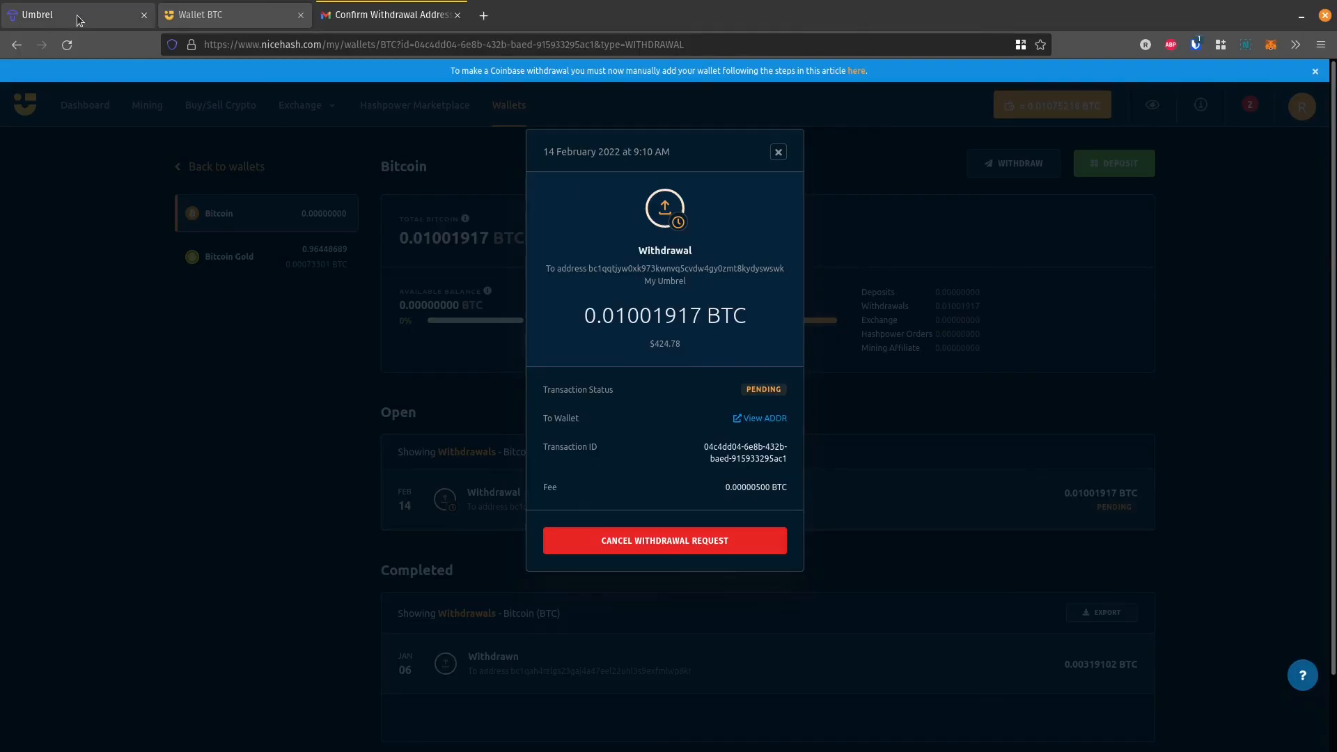
left_click(76, 15)
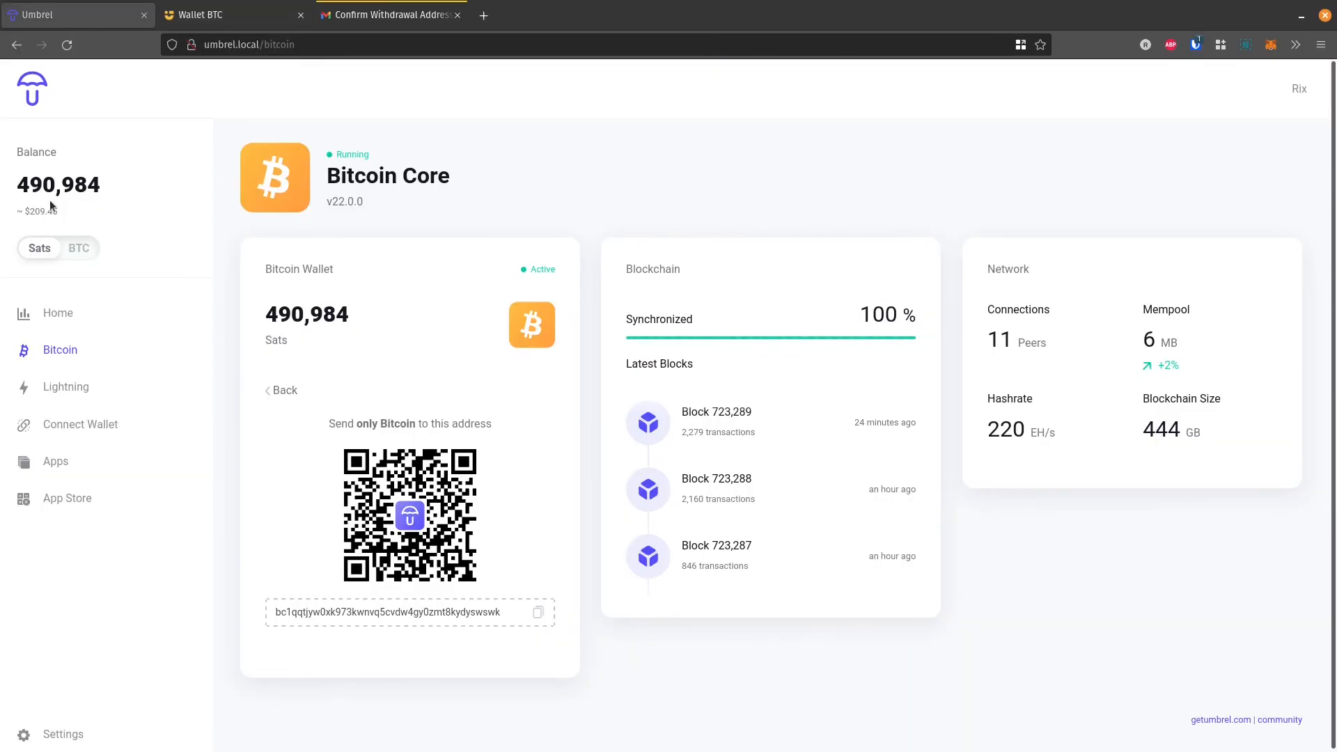